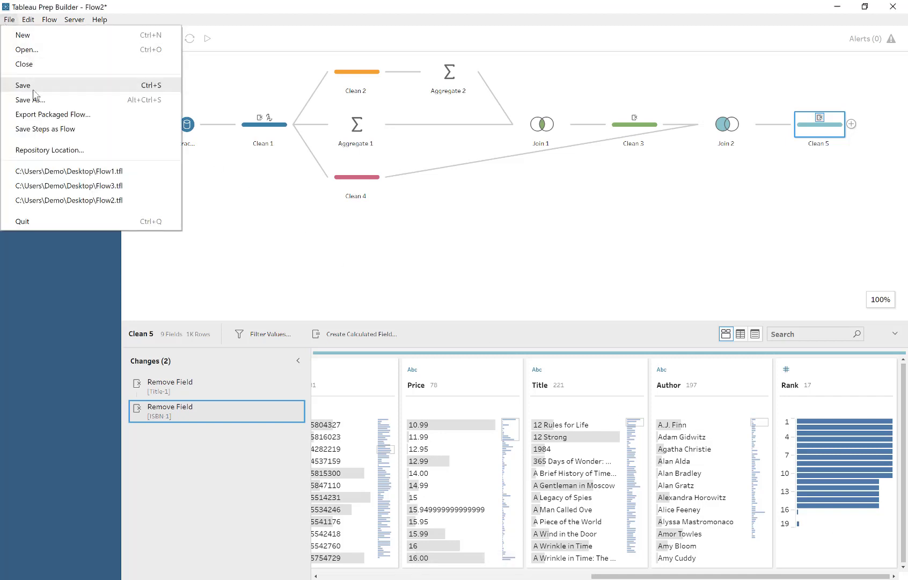
Save Flow2 and start a new flow using the Output.hyper extract (11 fields) as input.
click(23, 85)
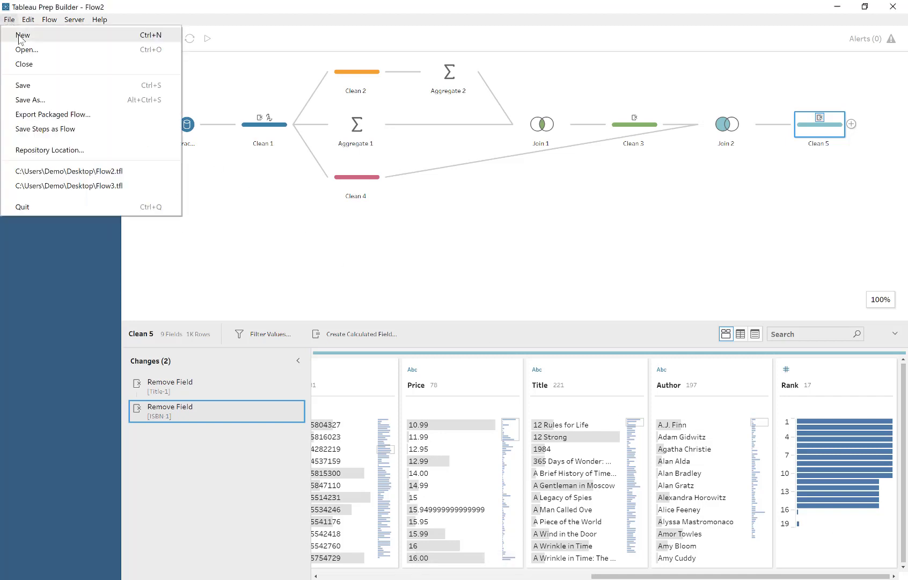
click(22, 35)
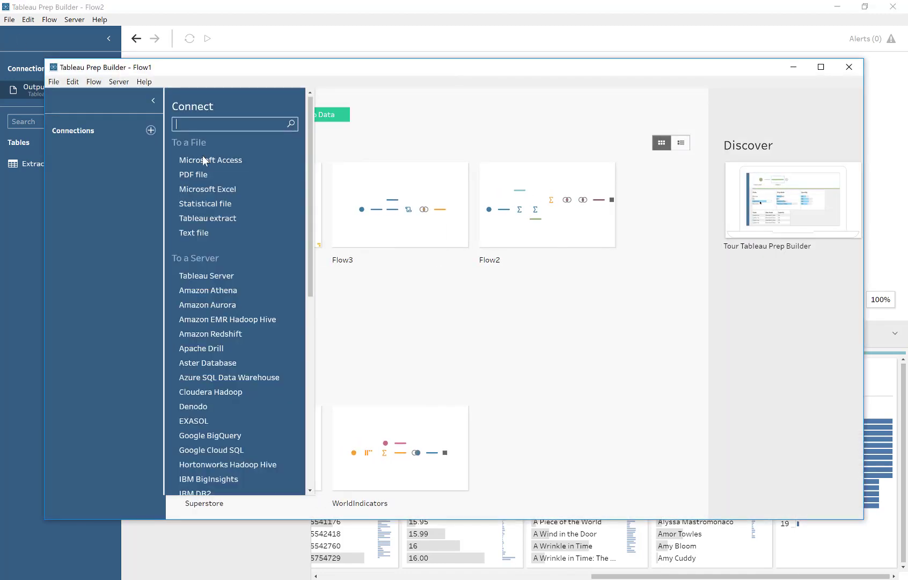
click(207, 219)
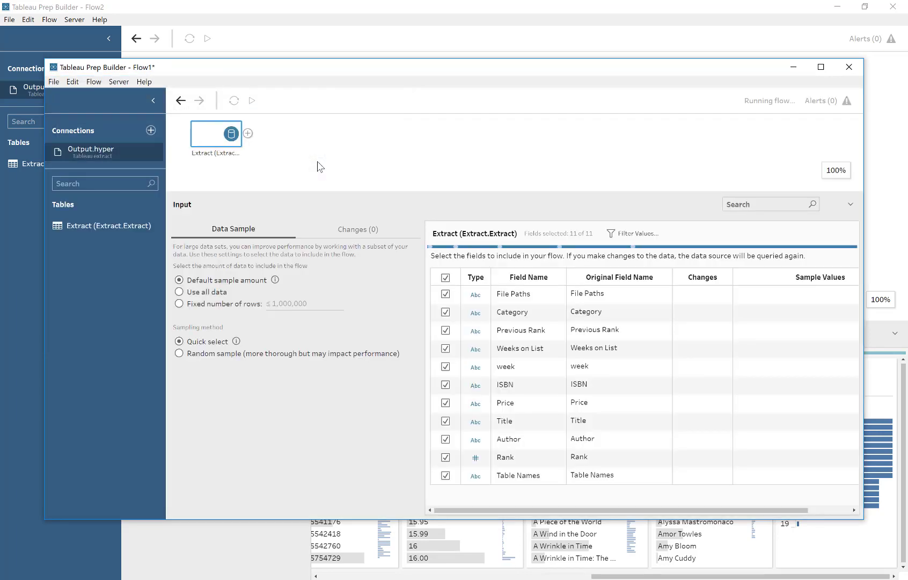
click(849, 67)
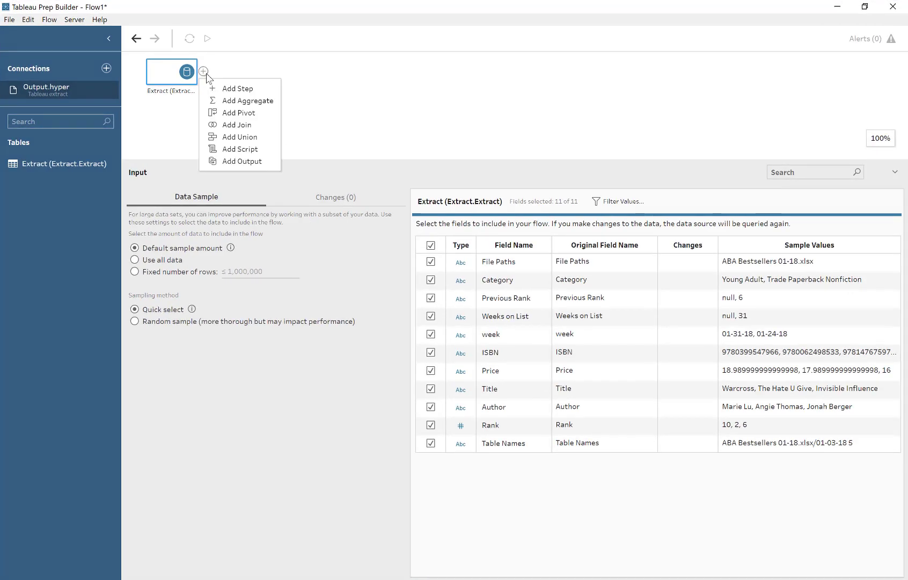
Add Clean 1 after the extract input and inspect rows for the '12 Rules for Life' title variants.
click(236, 88)
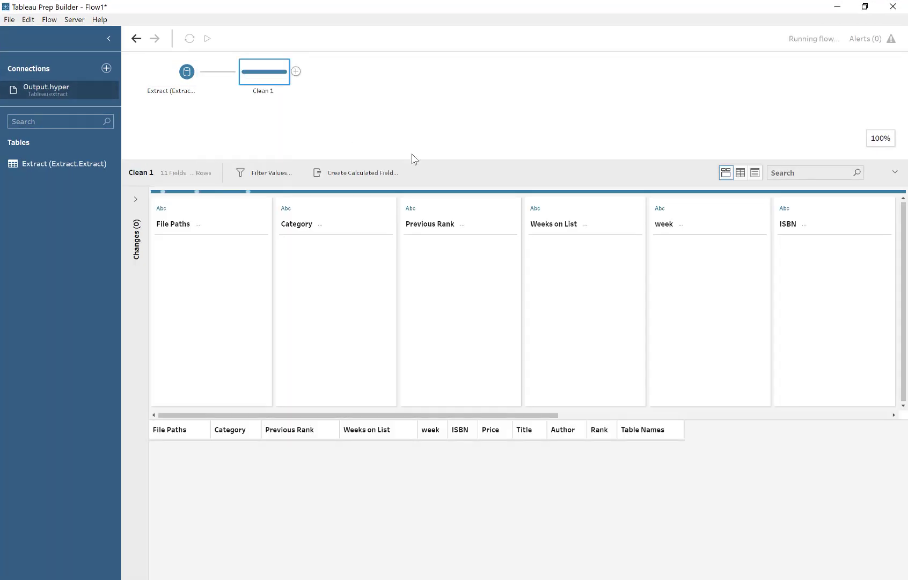
click(206, 38)
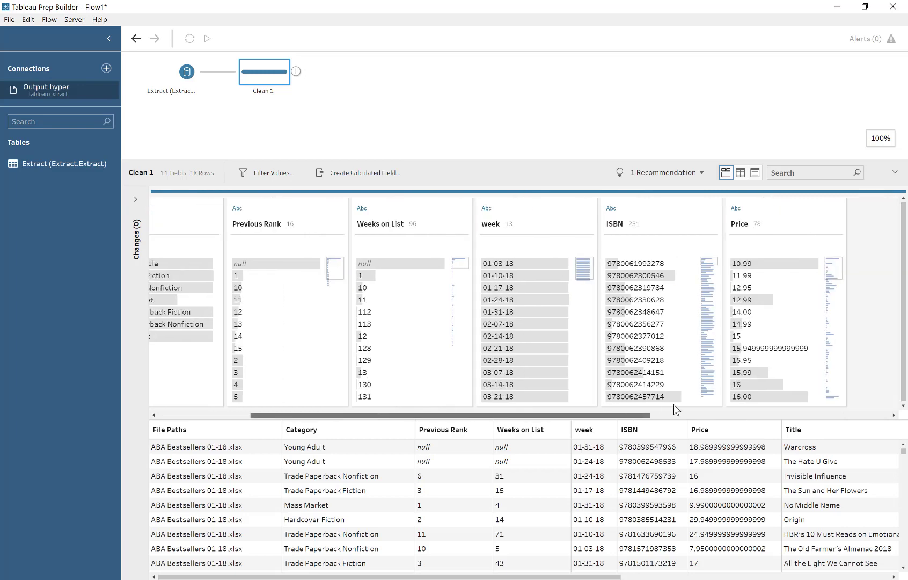
click(518, 264)
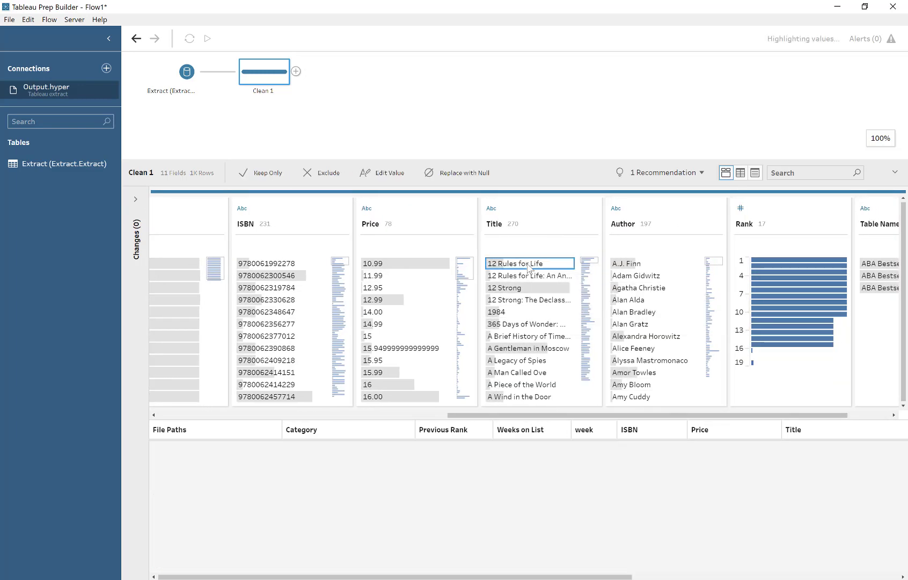
click(529, 275)
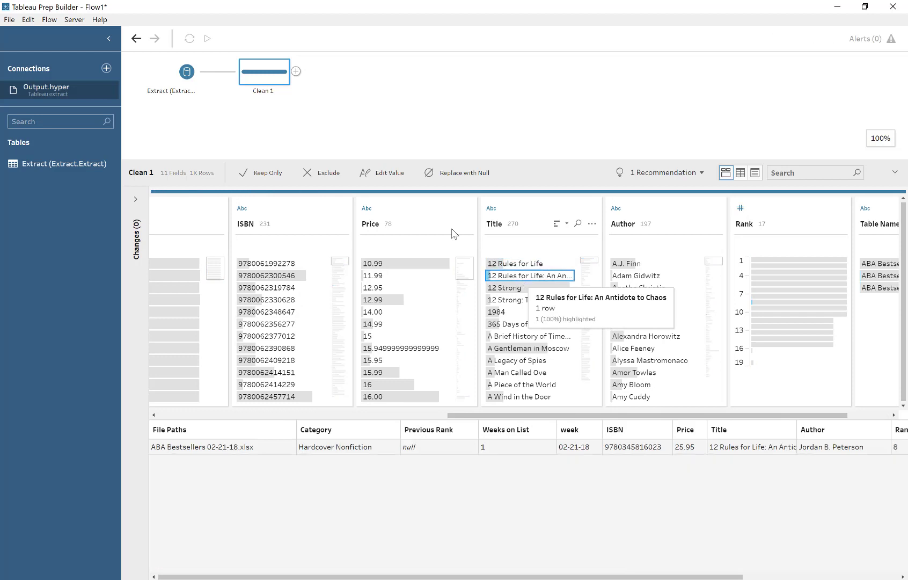
mouse_move(315, 90)
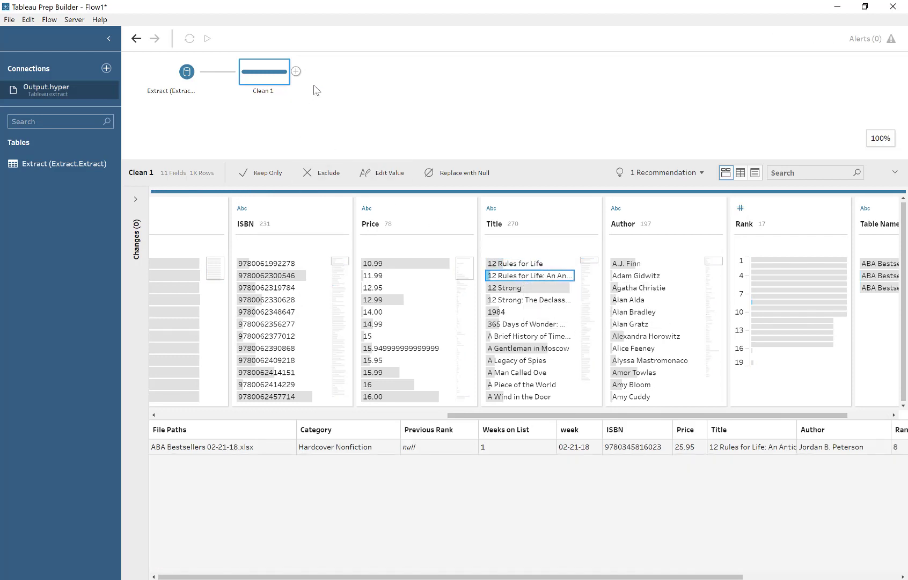
mouse_move(296, 72)
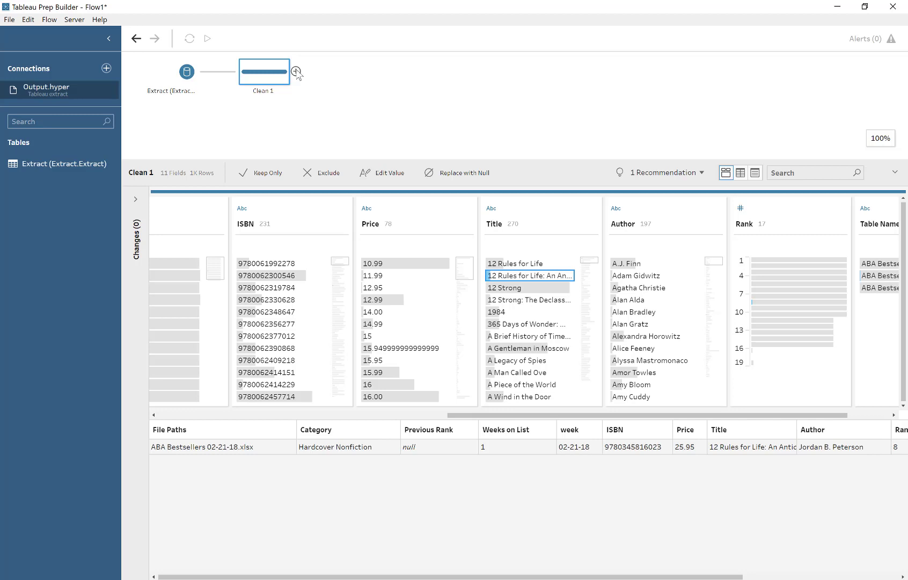
click(297, 72)
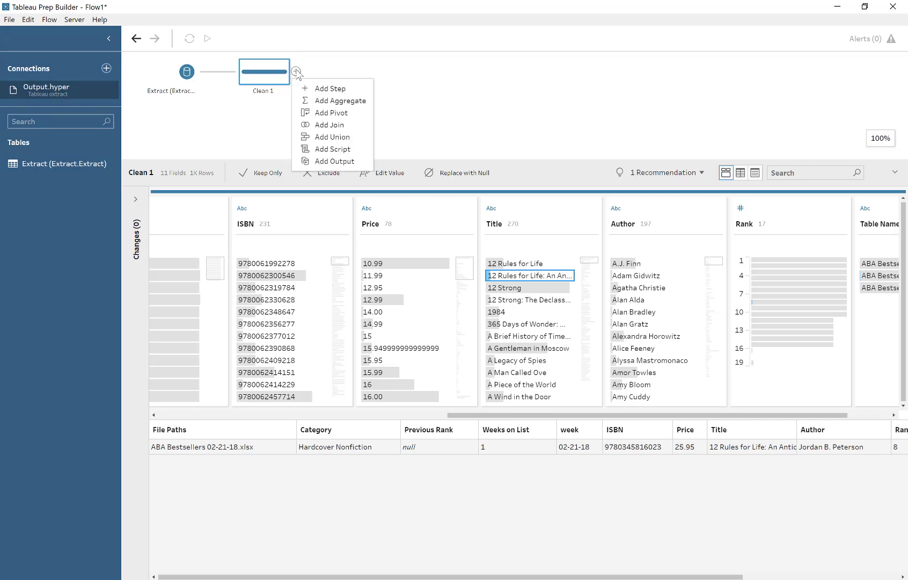
Add a Script 1 step after Clean 1 with Rserve as connection type.
click(330, 148)
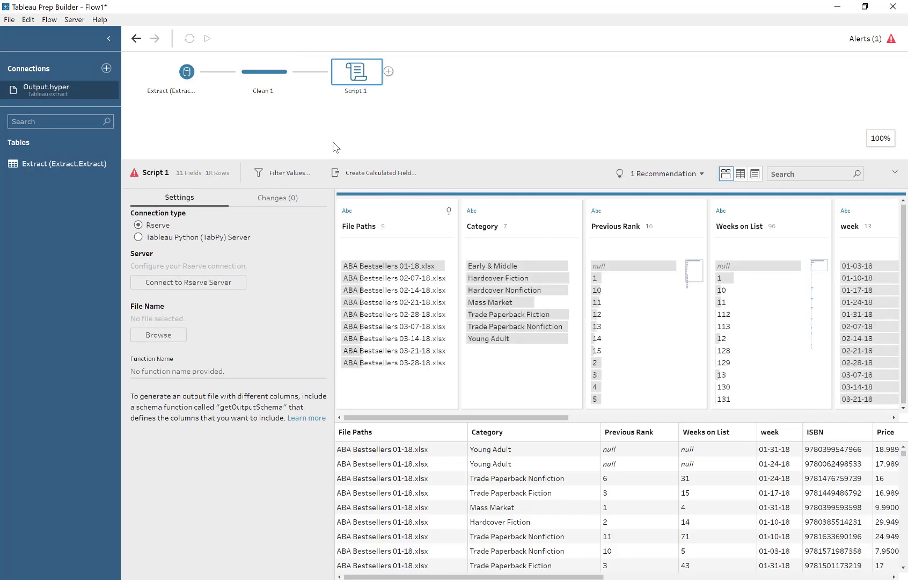
mouse_move(155, 178)
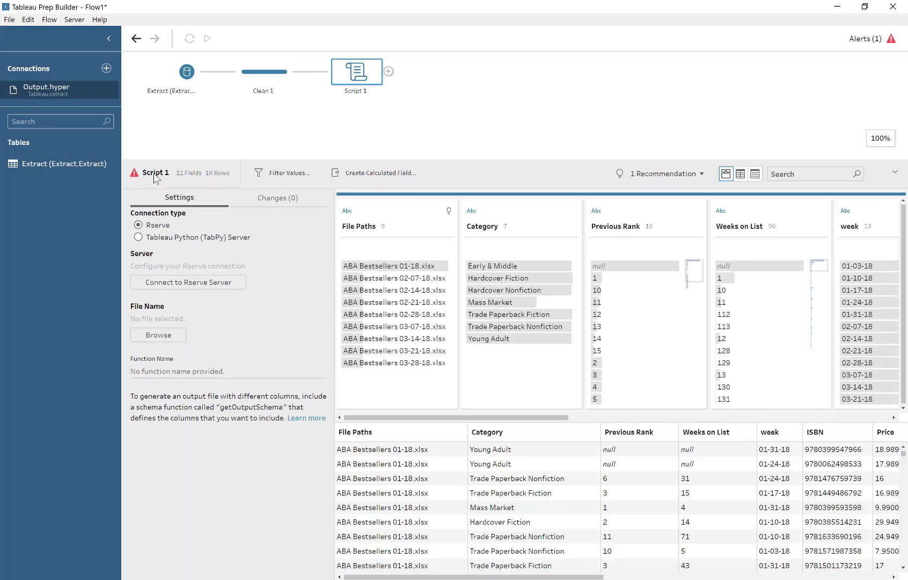
mouse_move(134, 172)
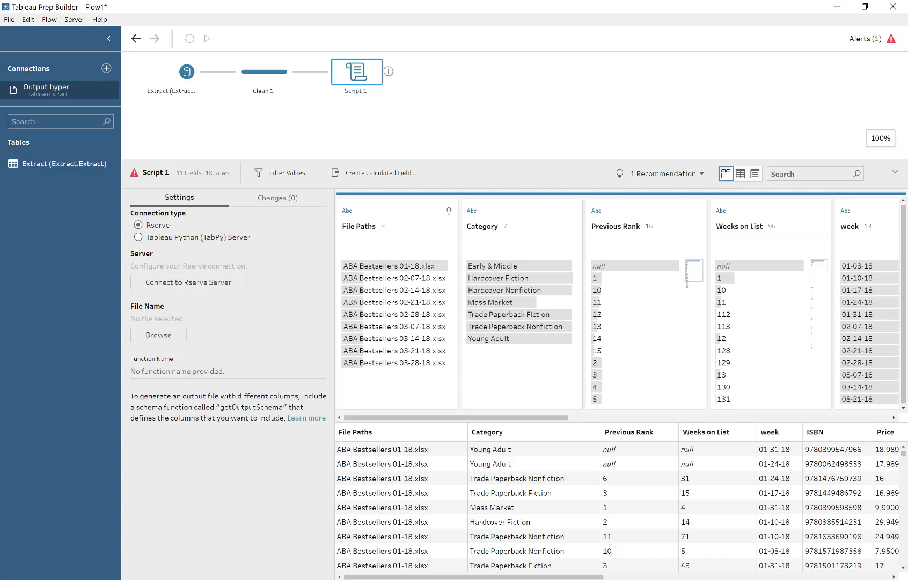
mouse_move(327, 425)
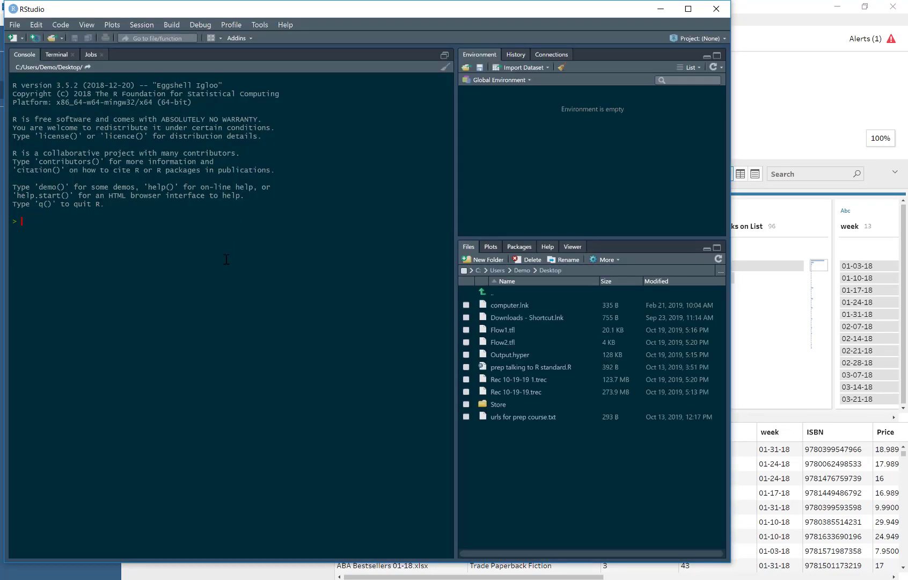
Start a new untitled R script in RStudio and save it on the Desktop.
click(12, 38)
text(r)
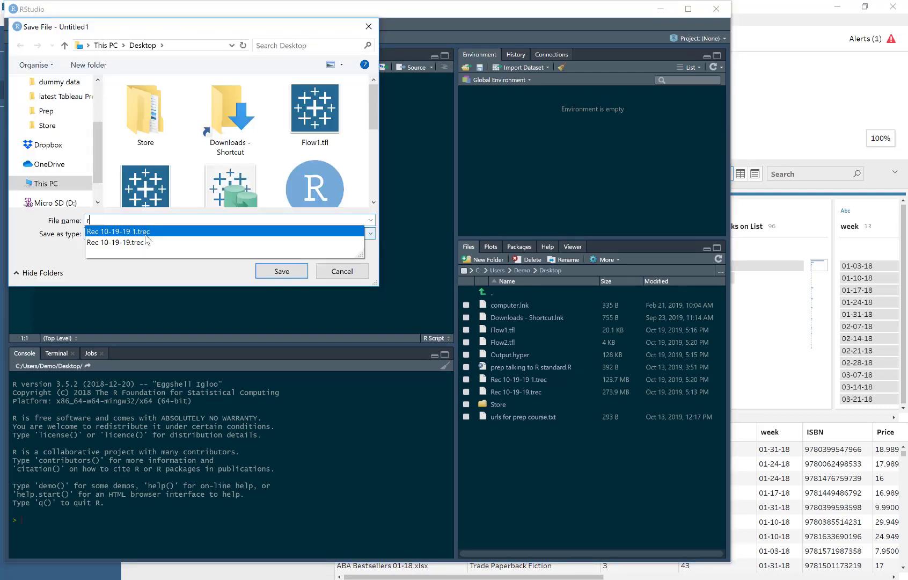
click(281, 271)
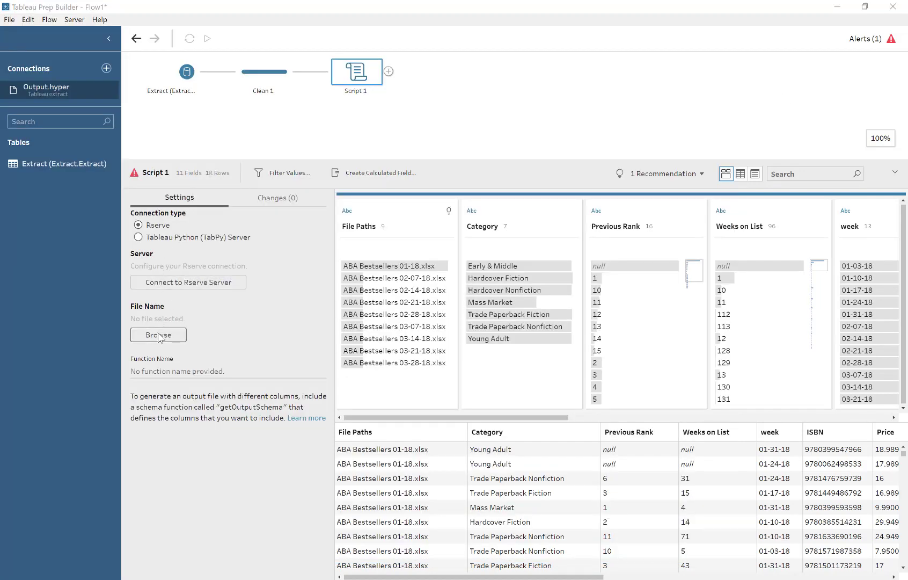
Point Script 1 at the r script.R file on the Desktop.
click(158, 335)
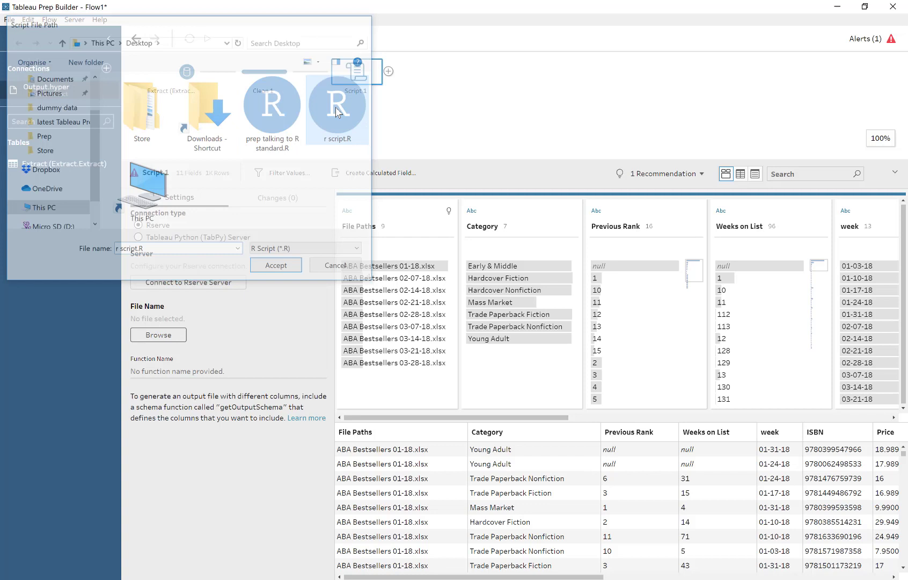
click(276, 266)
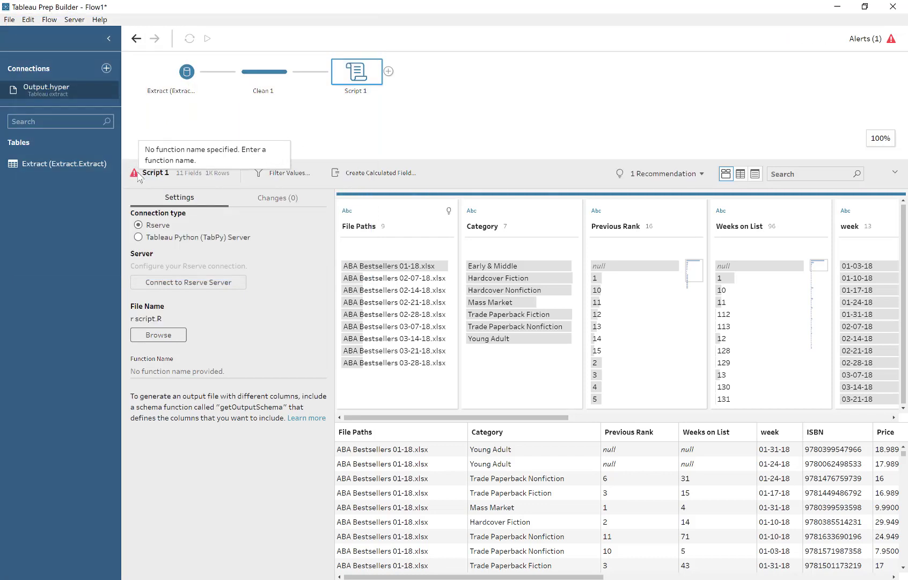
mouse_move(175, 371)
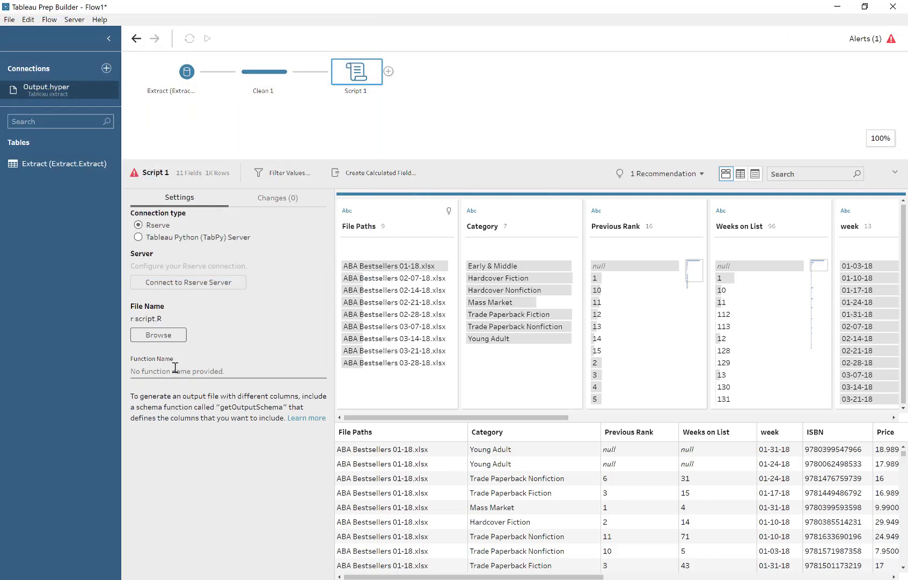
Write the tidy_data <- function(data) { data } skeleton in r script.R.
click(228, 371)
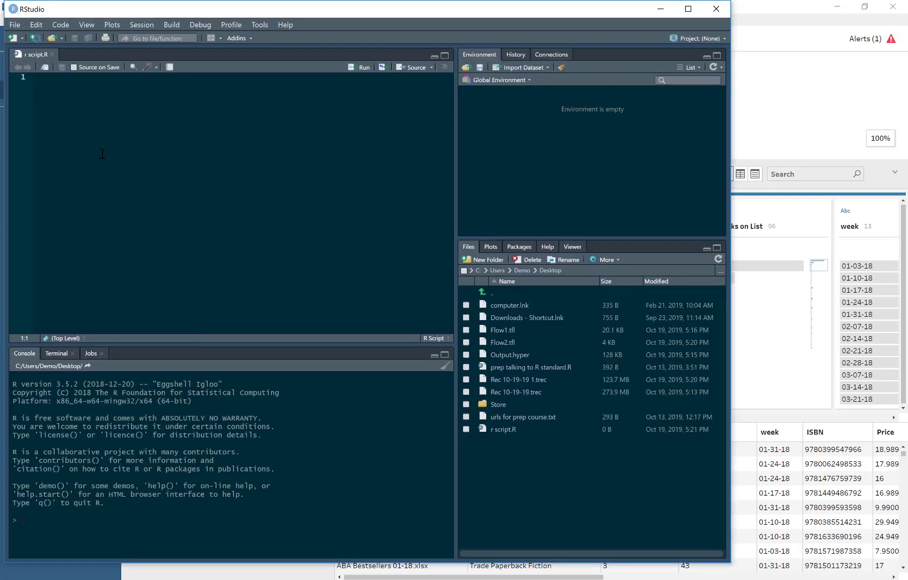
text(tidy_d)
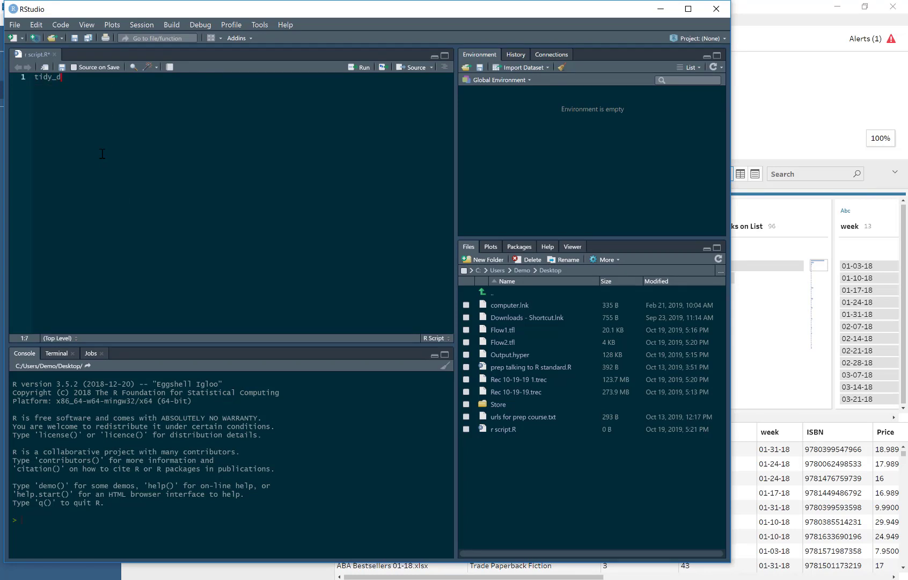
text(ata <- fu)
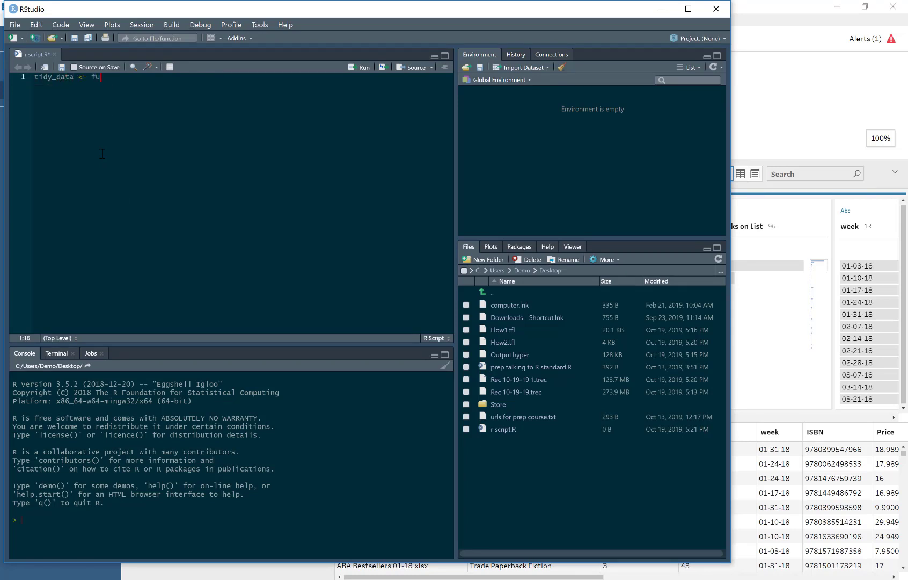
text(nction)
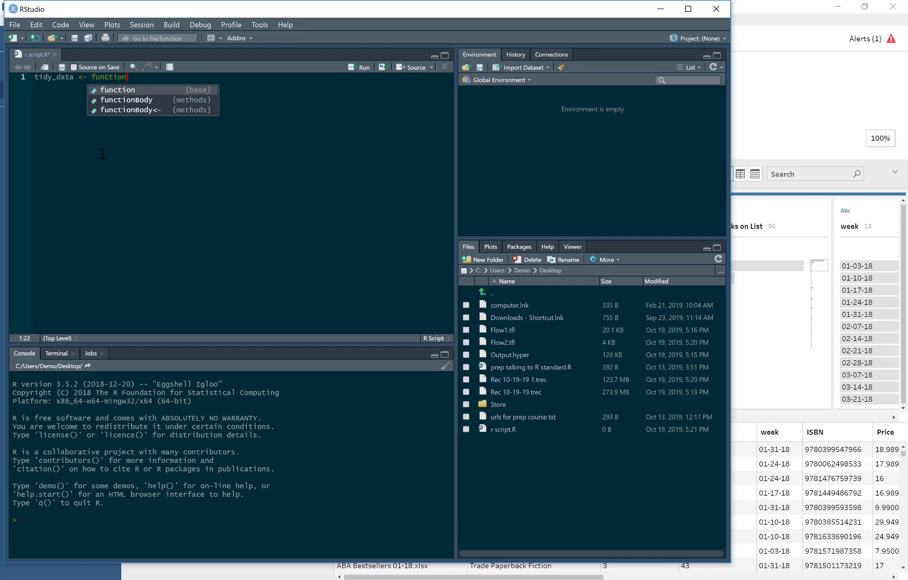
text((data))
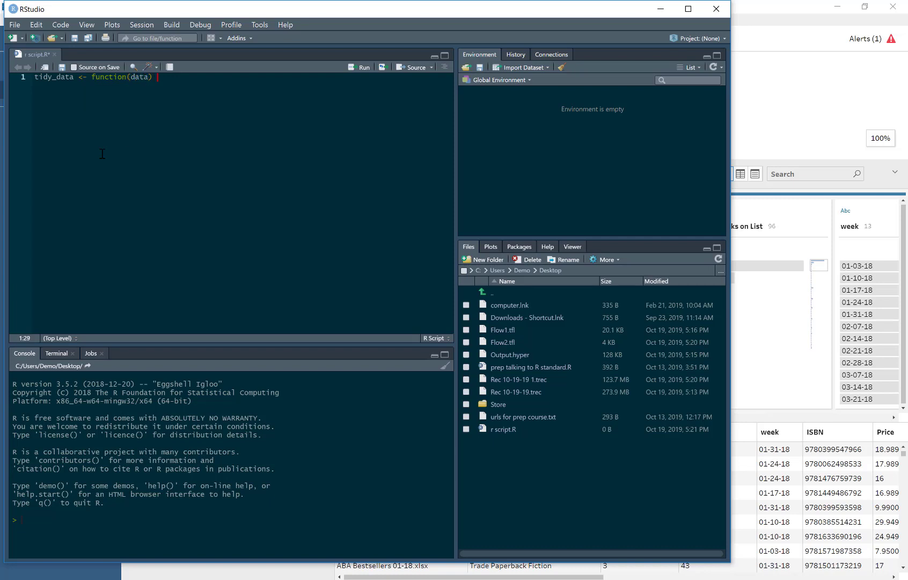
text({)
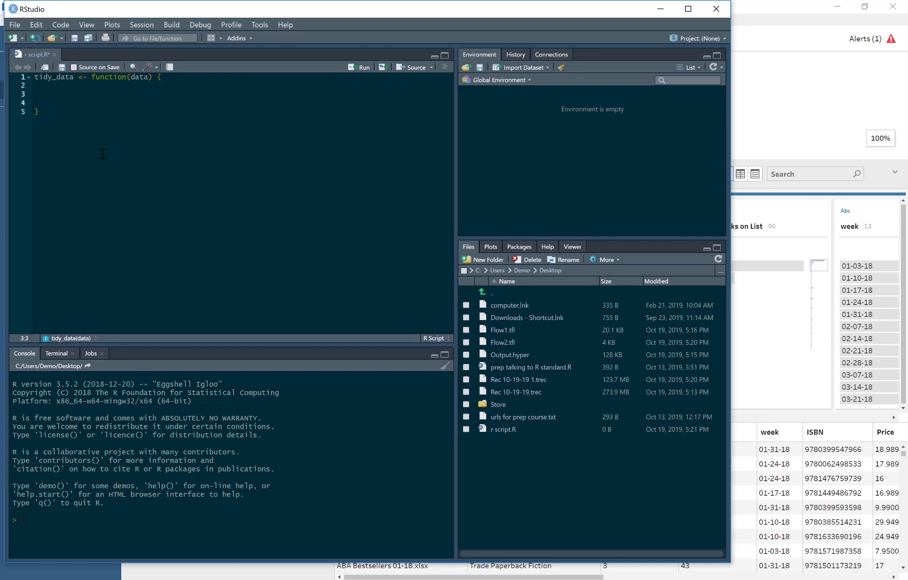
text(data)
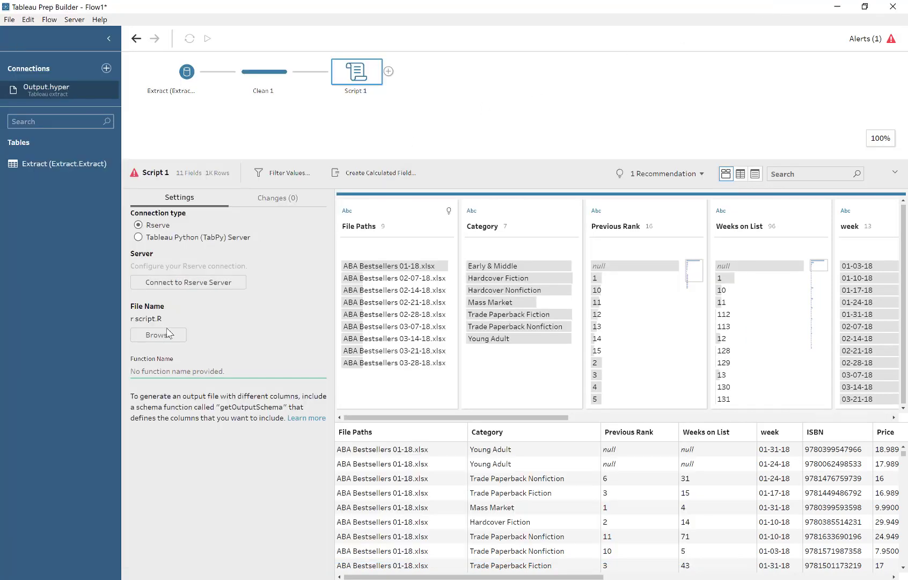
Set Script 1's function name to tidy_data() and bring up the Rserve connection settings.
text(tidy)
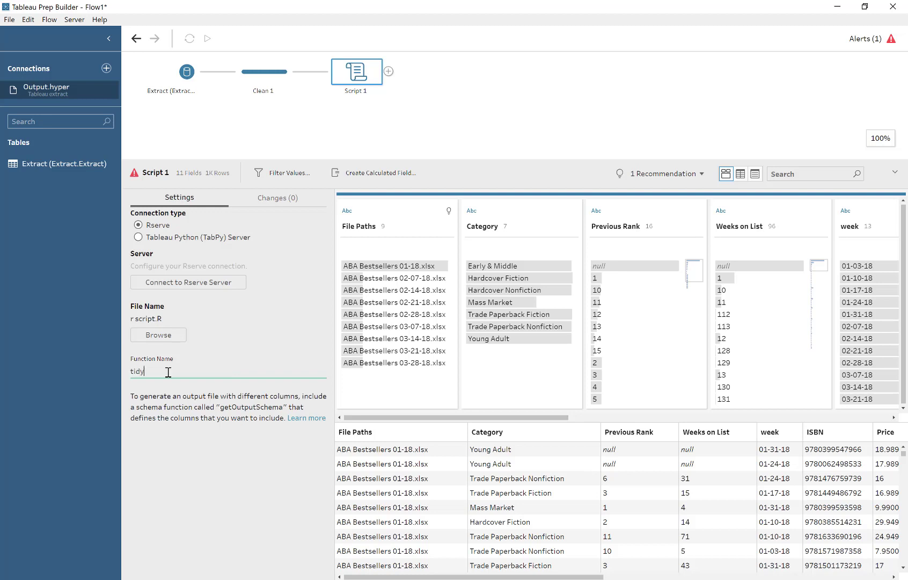
text(data)
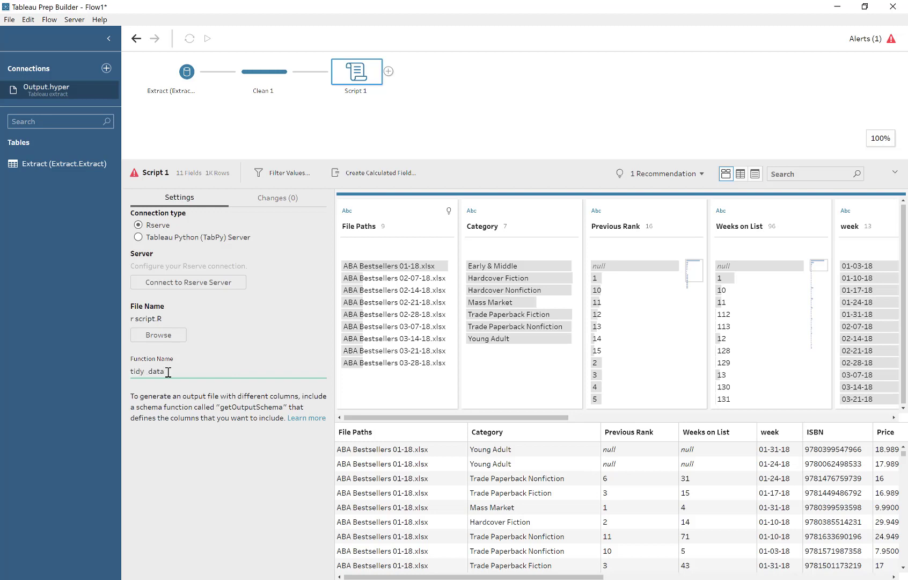
text(())
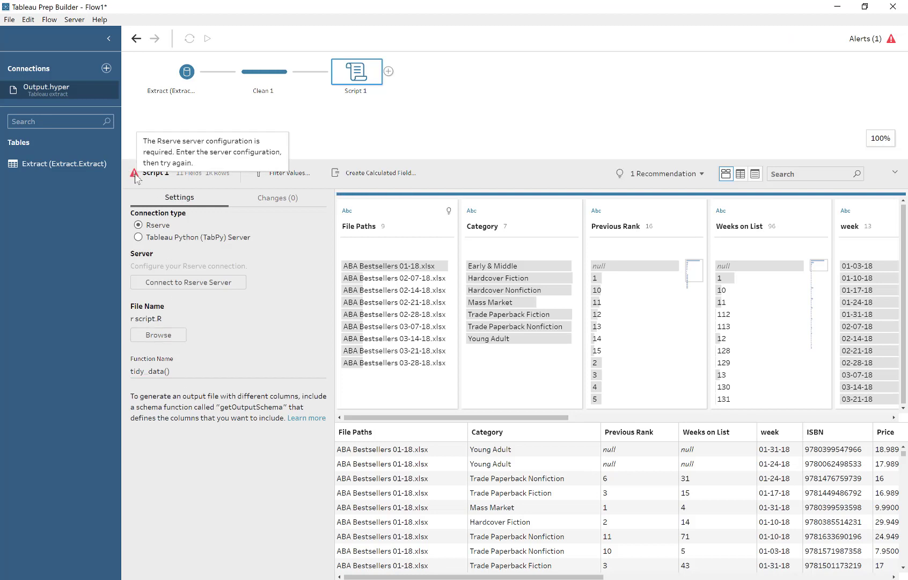
click(188, 282)
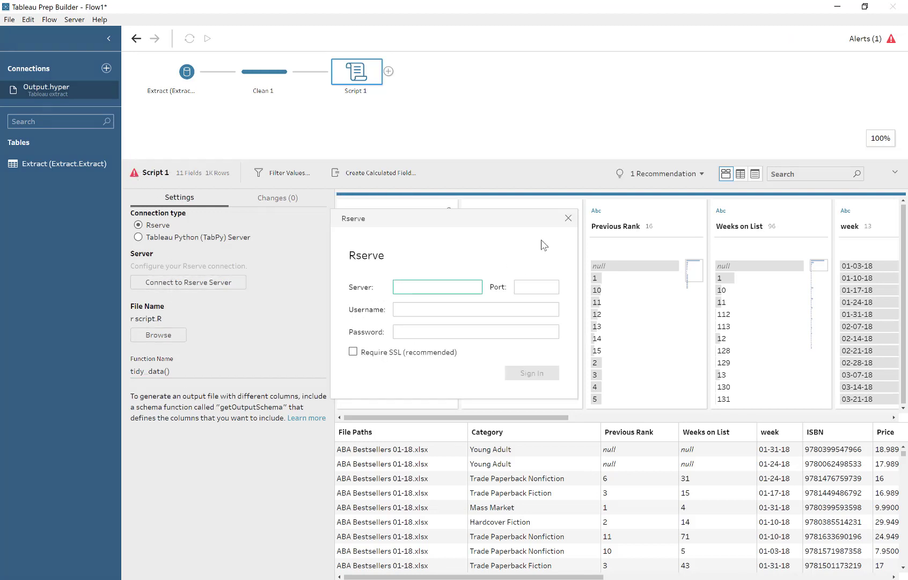
click(567, 219)
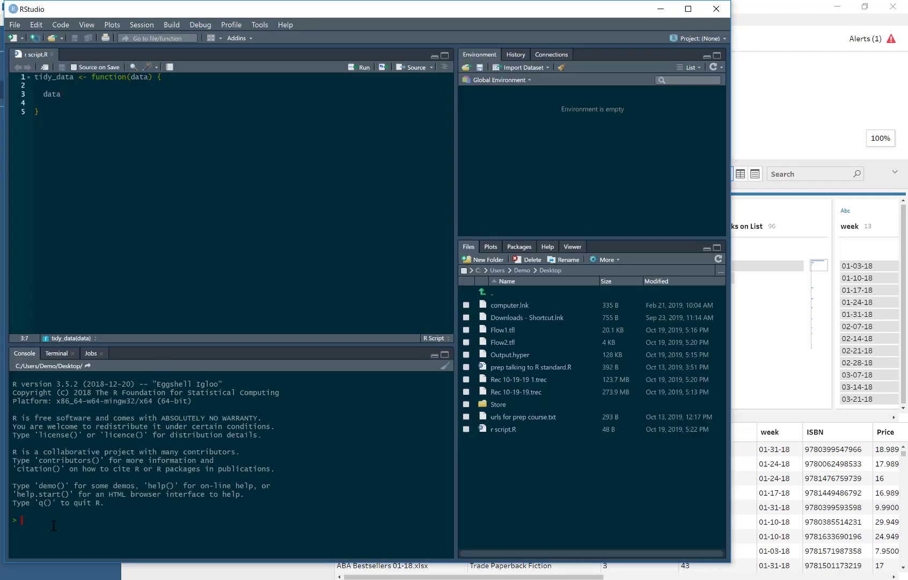
Run Rserve::Rserve(port = ) in the RStudio console to start the server.
text(rser)
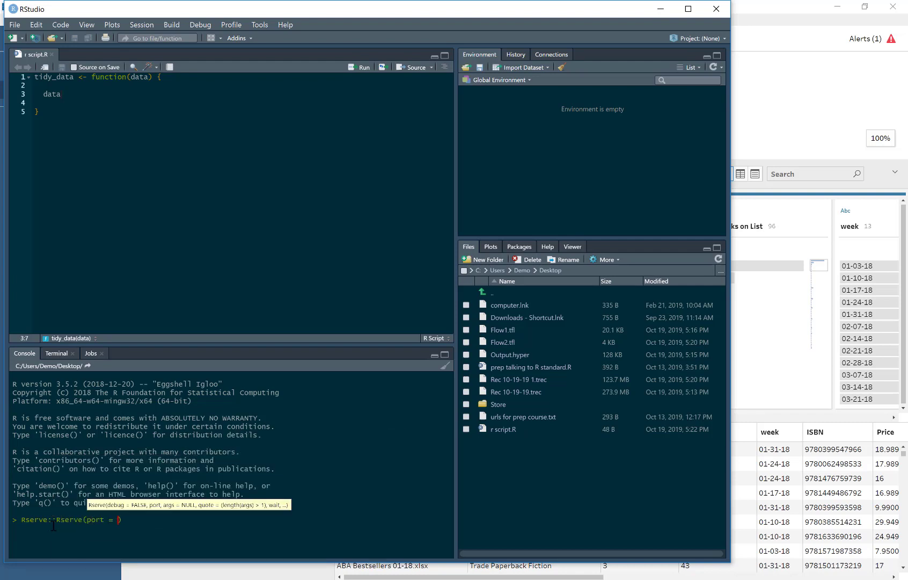
key(Return)
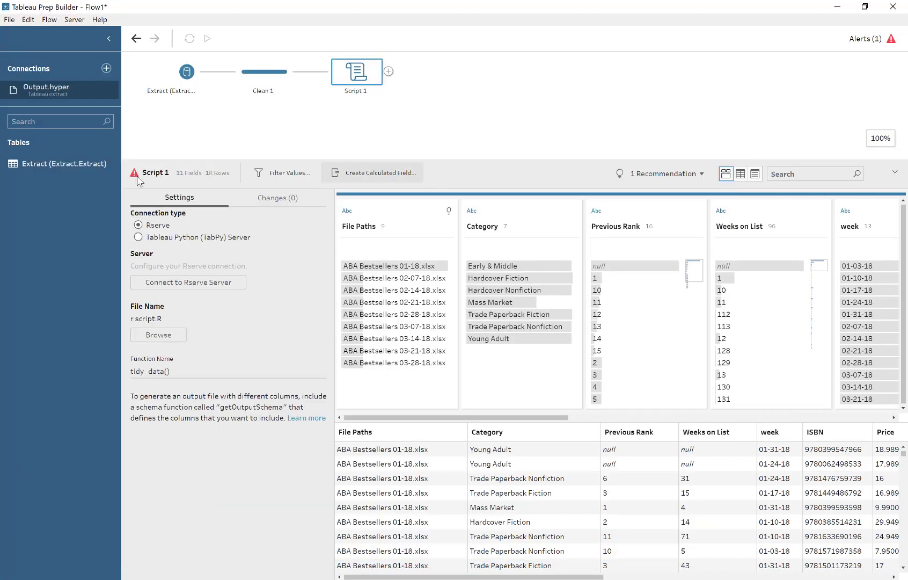
Sign in to the Rserve server at localhost on port 1234.
click(188, 282)
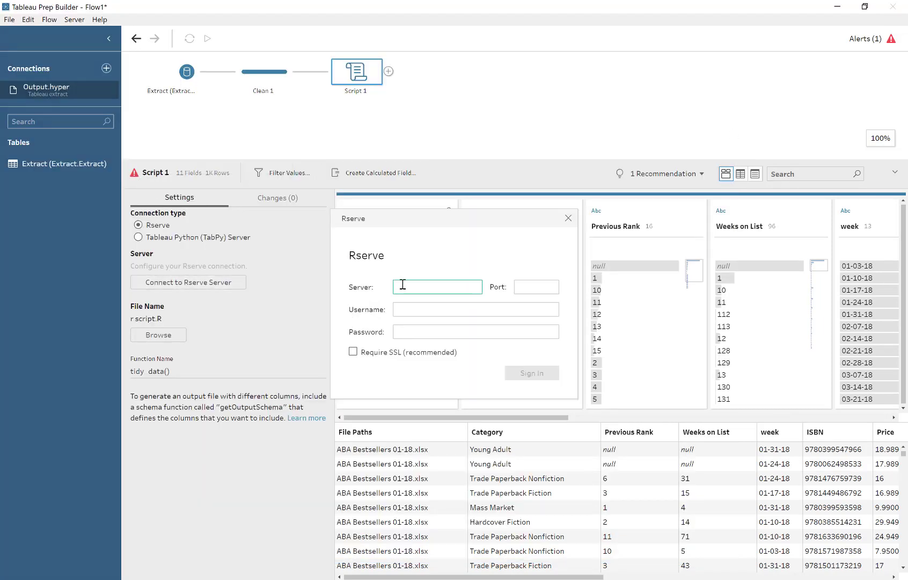
text(localhost)
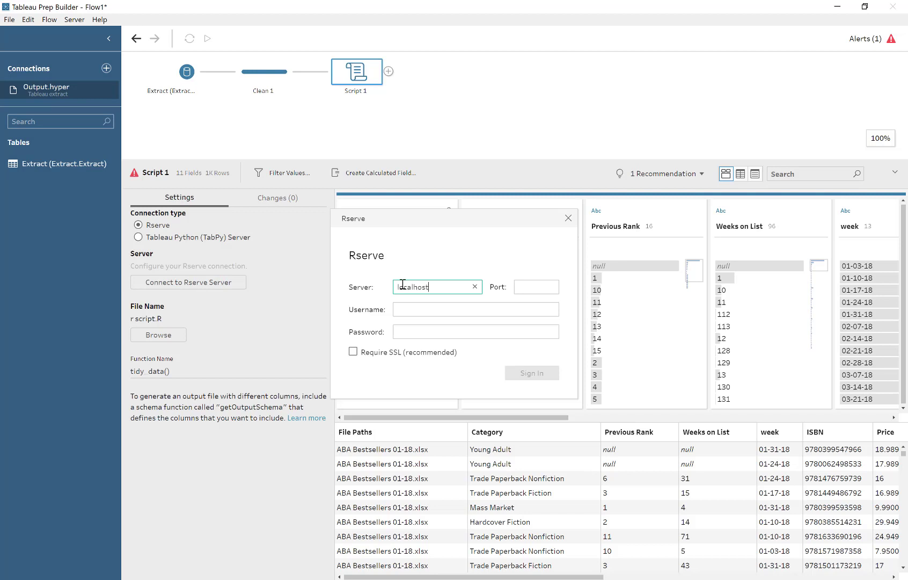
text(1234)
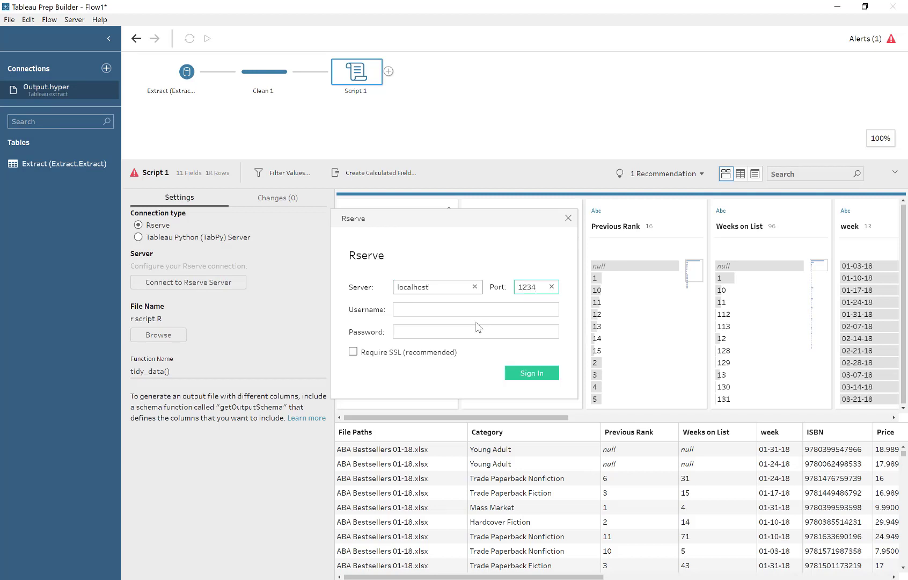
click(530, 373)
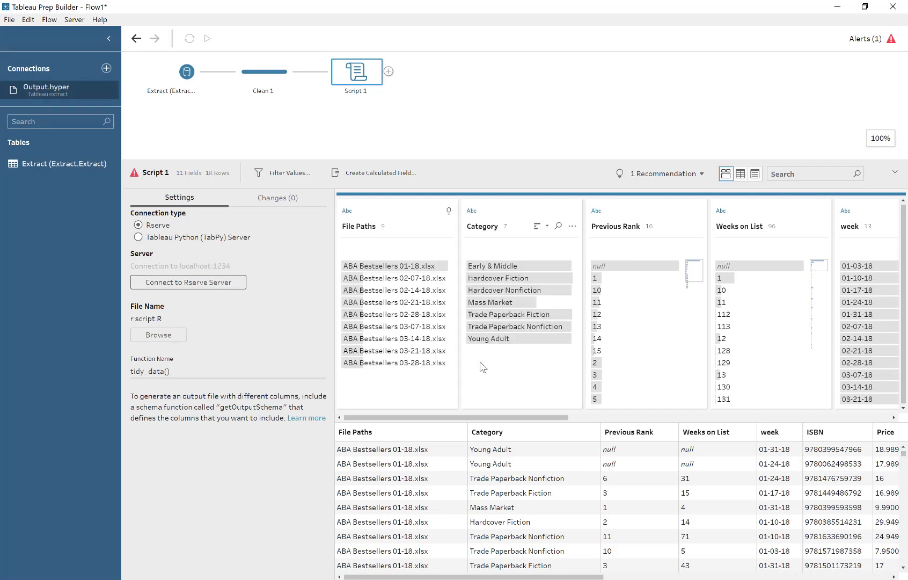
mouse_move(134, 172)
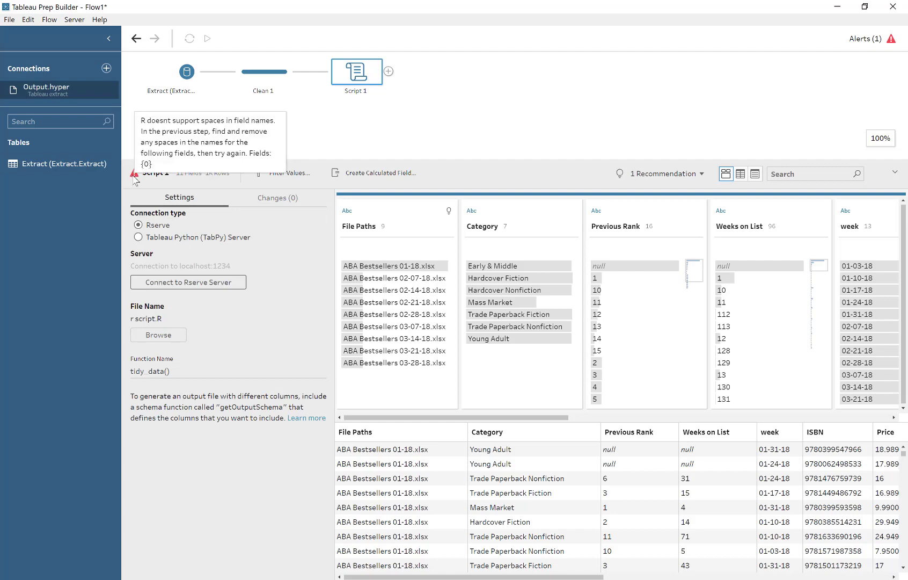
Rename Clean 1 fields without spaces: PreviousRank, WeeksonList and Table Names.
click(263, 72)
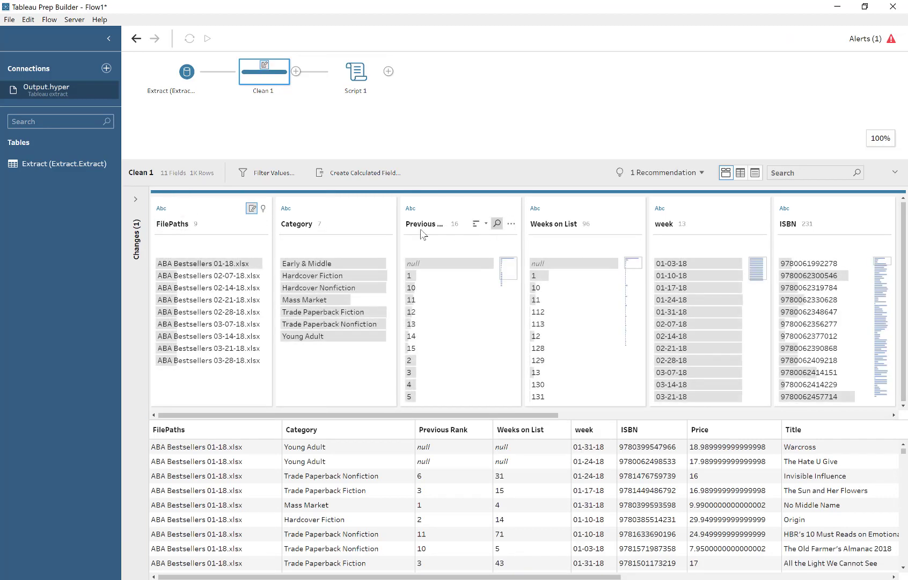
double_click(425, 223)
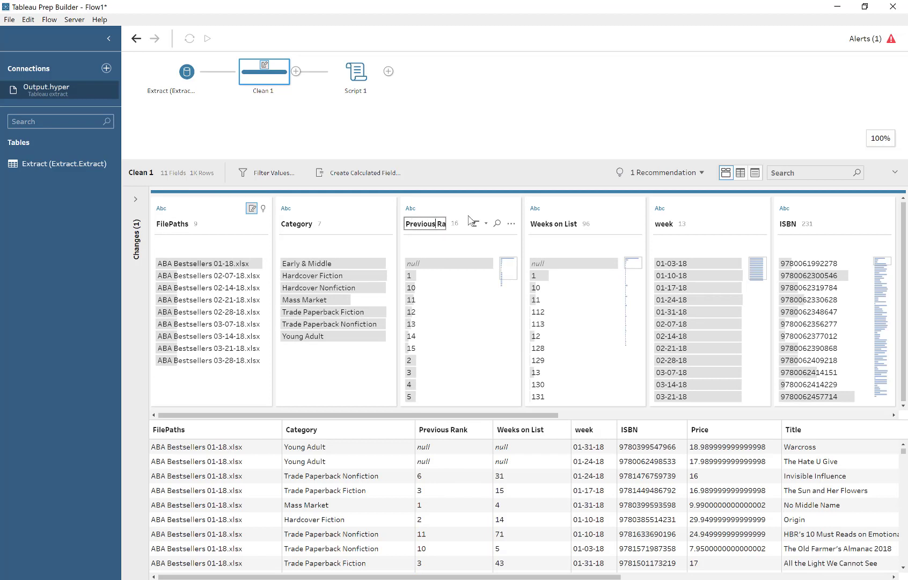
click(206, 39)
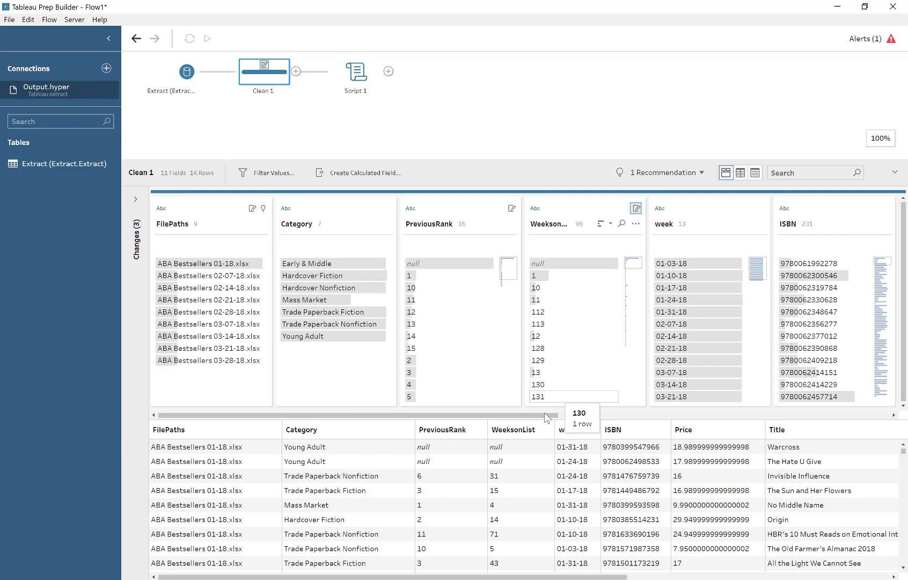
scroll(right, 3)
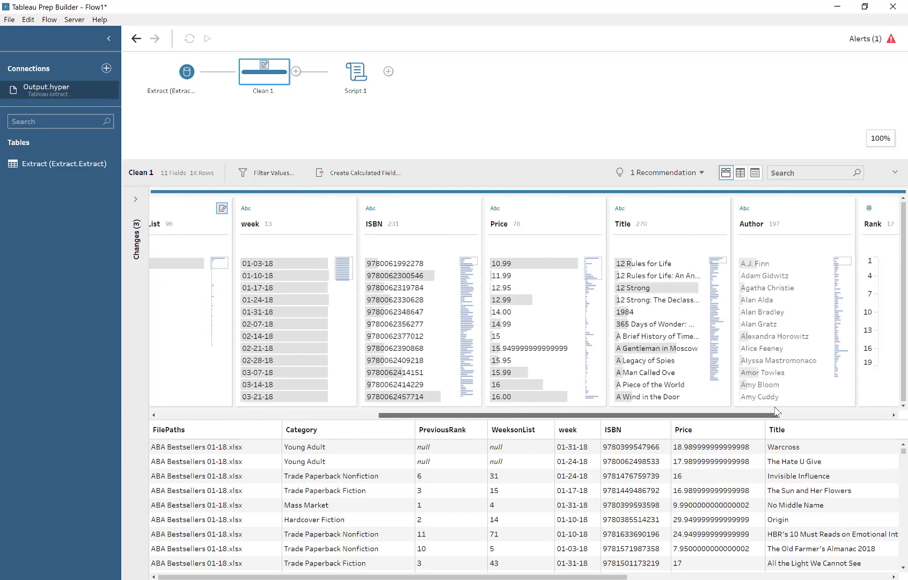
scroll(right, 3)
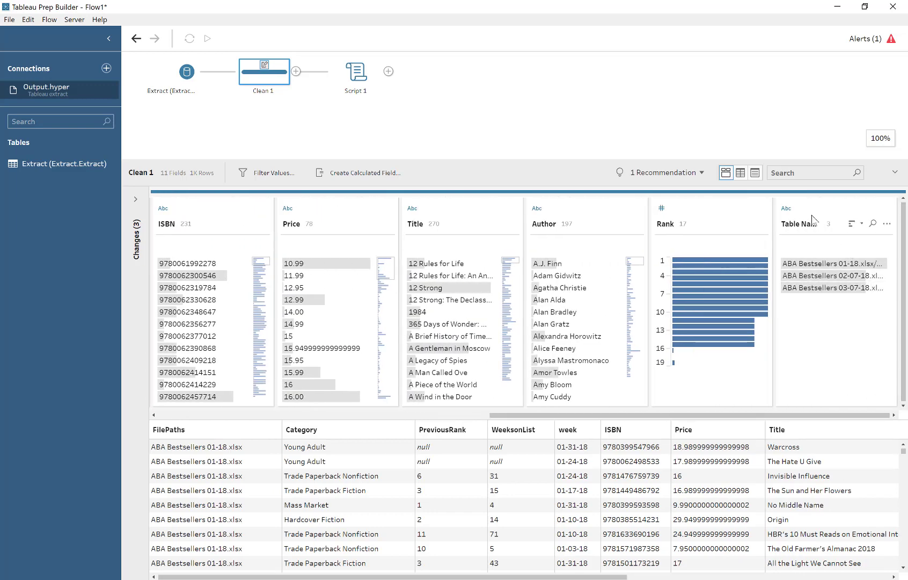
double_click(797, 224)
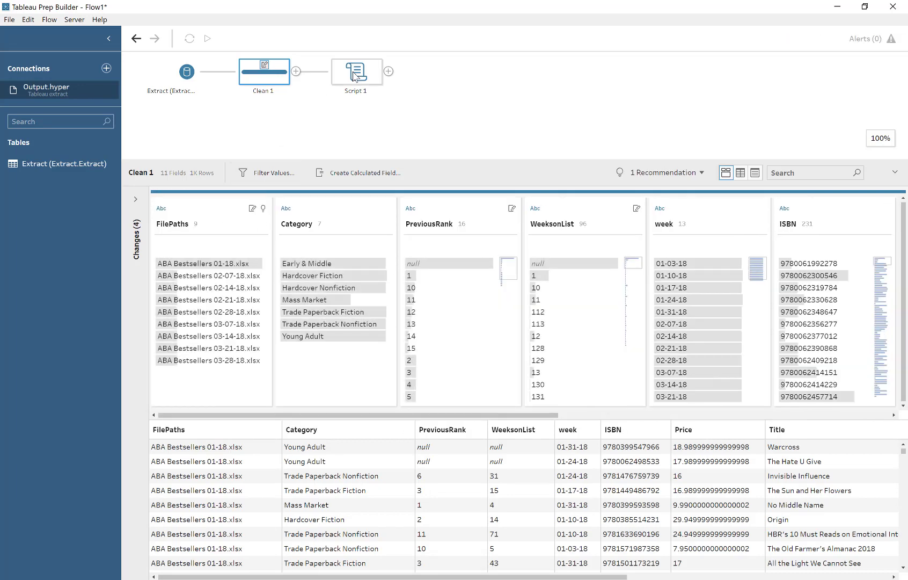
Read the Script 1 error in Alerts, then rerun it with function name tidy_data.
click(356, 71)
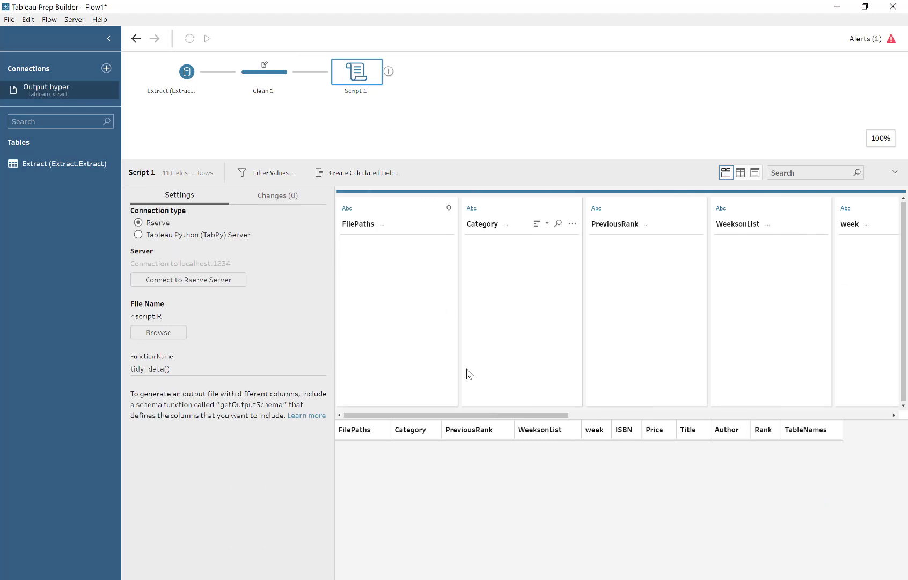
mouse_move(120, 194)
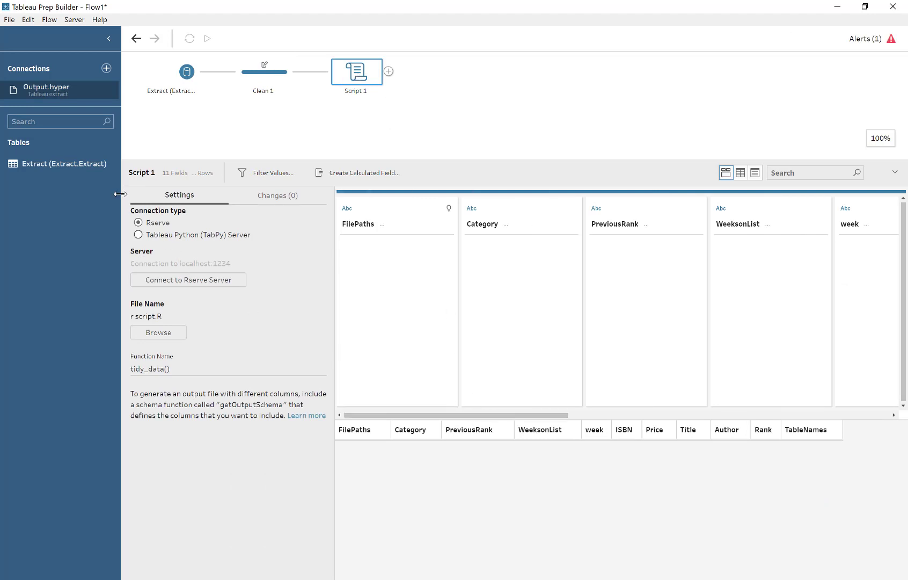
click(865, 38)
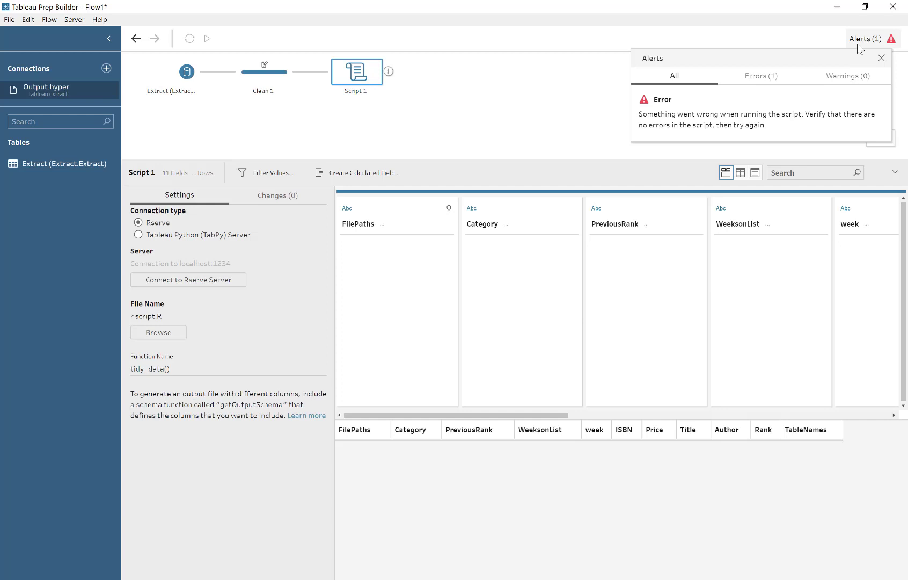
mouse_move(750, 80)
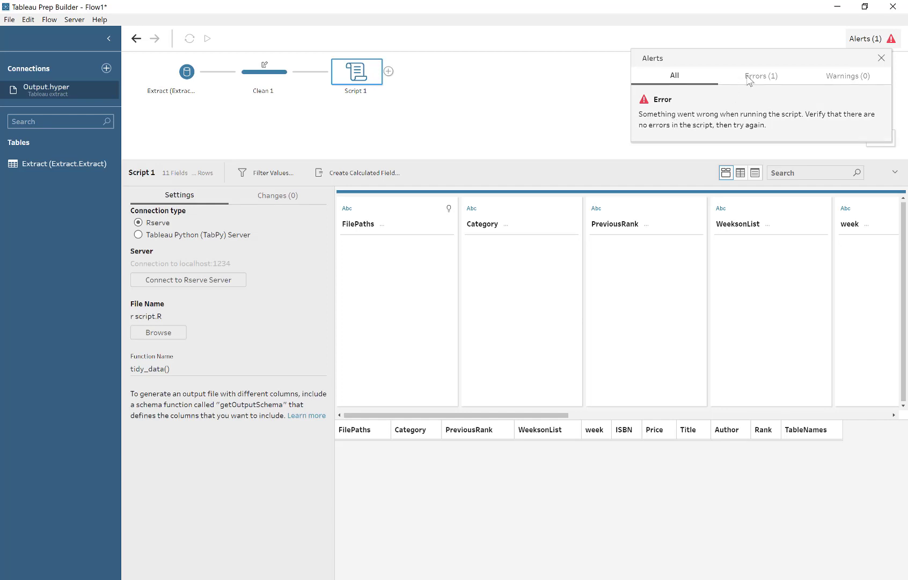
click(761, 75)
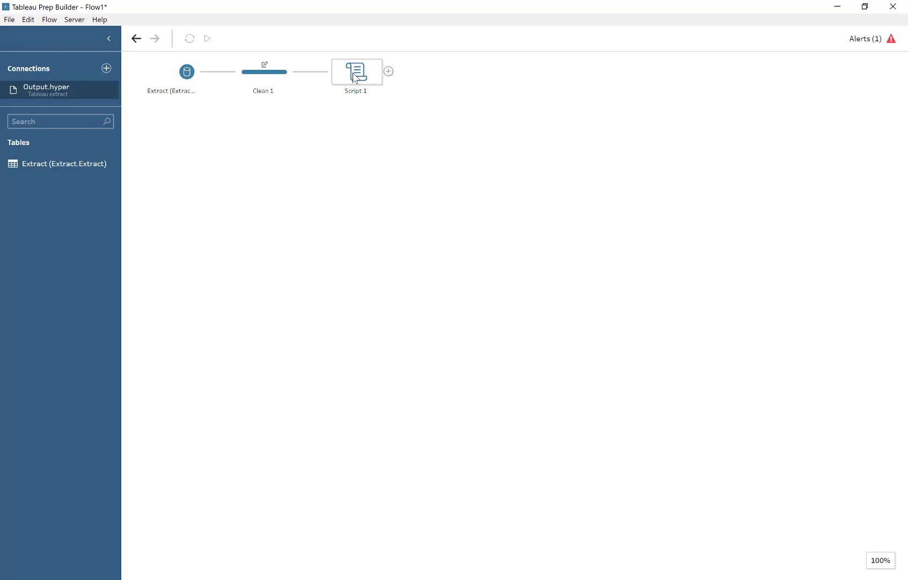
click(356, 72)
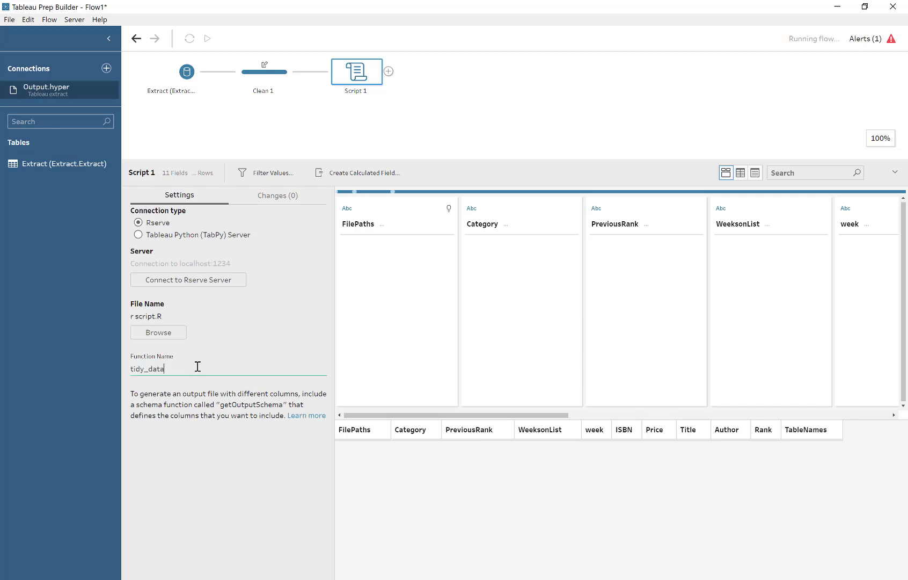
click(206, 38)
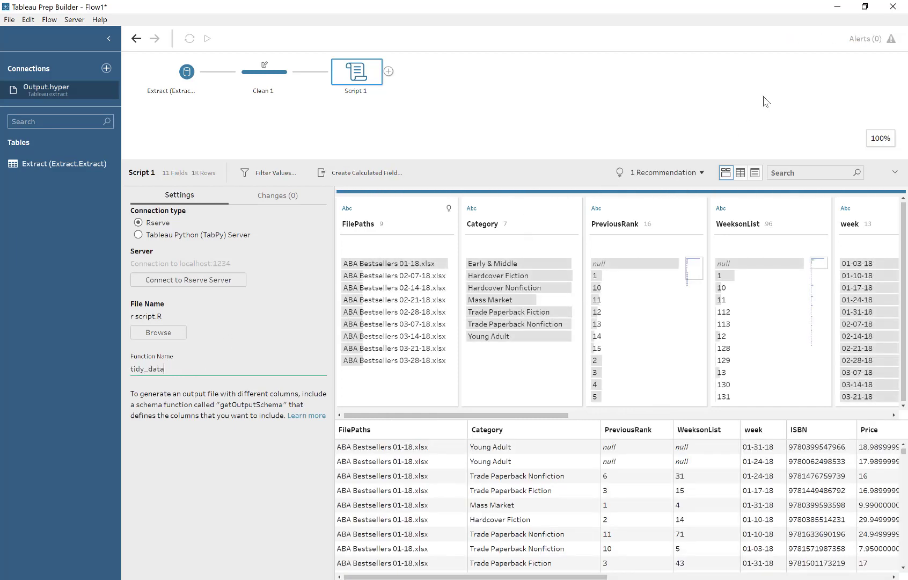
mouse_move(246, 347)
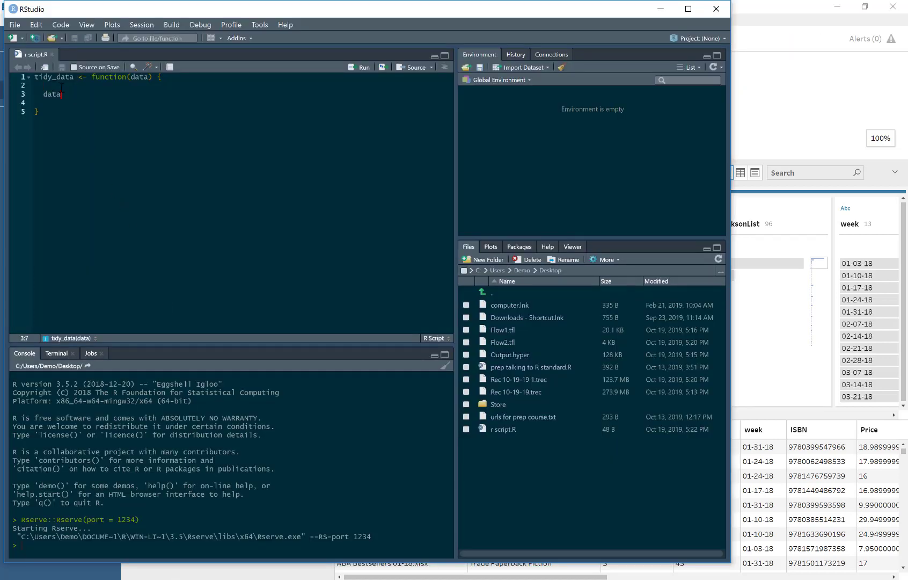
Add library(dplyr) and library(magrittr), pipe data into mutate(category = "yes"), and save.
key(Return)
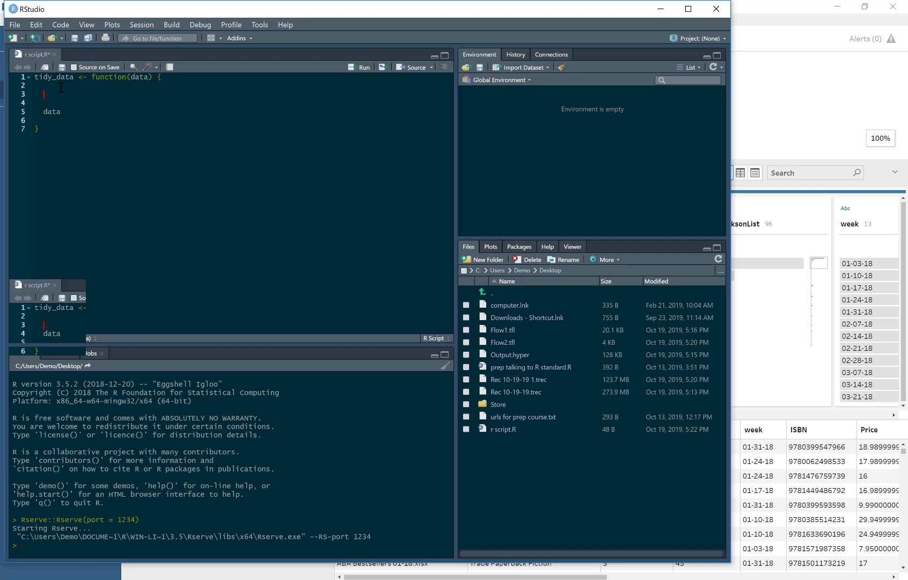
text(library())
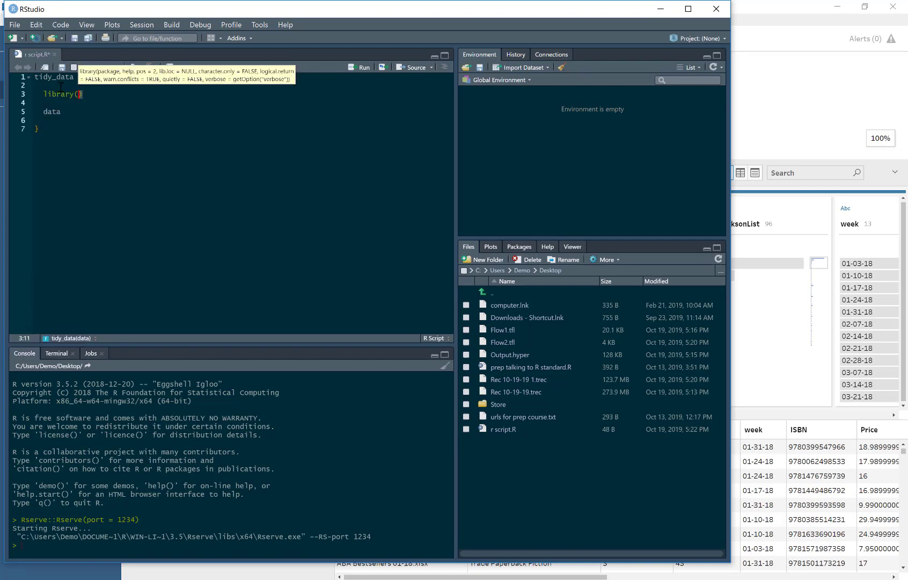
text(dplyr)
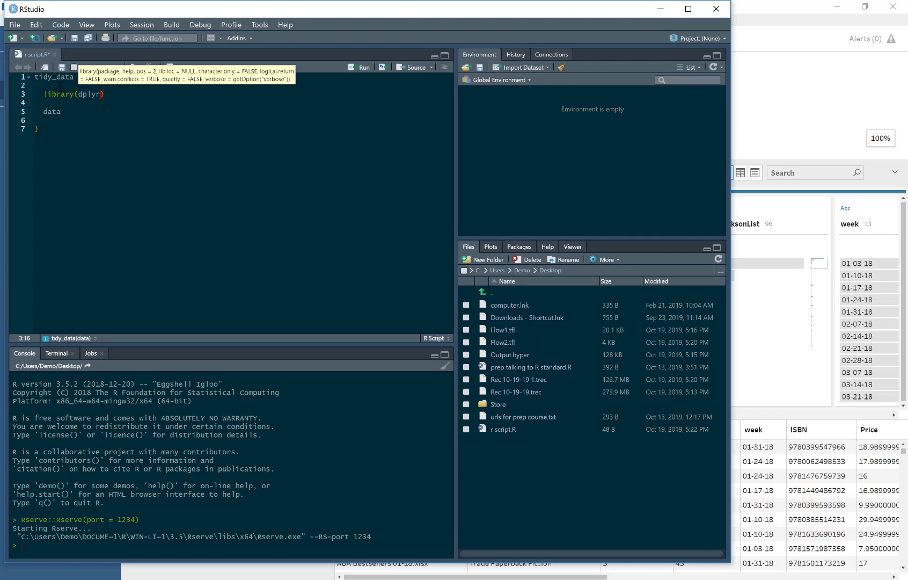
text(library(magrittr)
click(246, 111)
text( %>%)
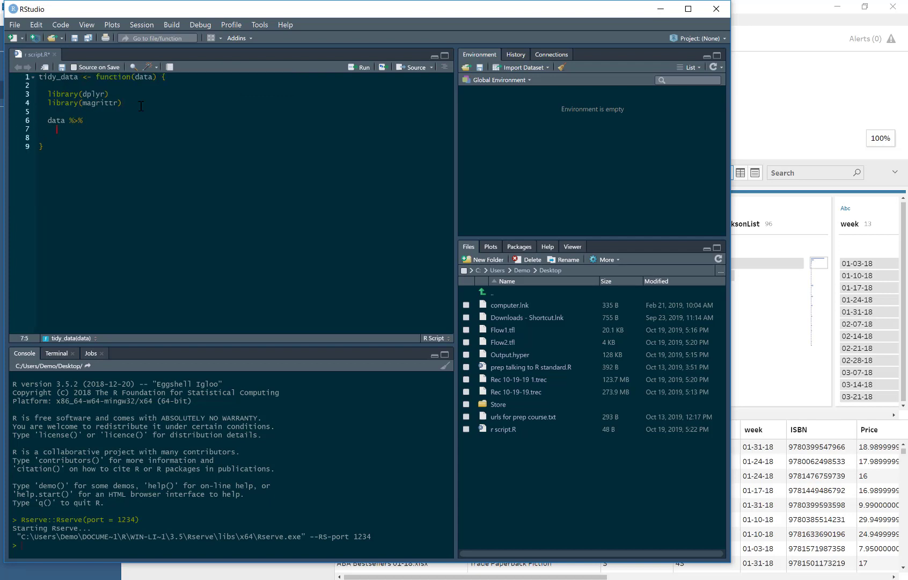
text(mutate)
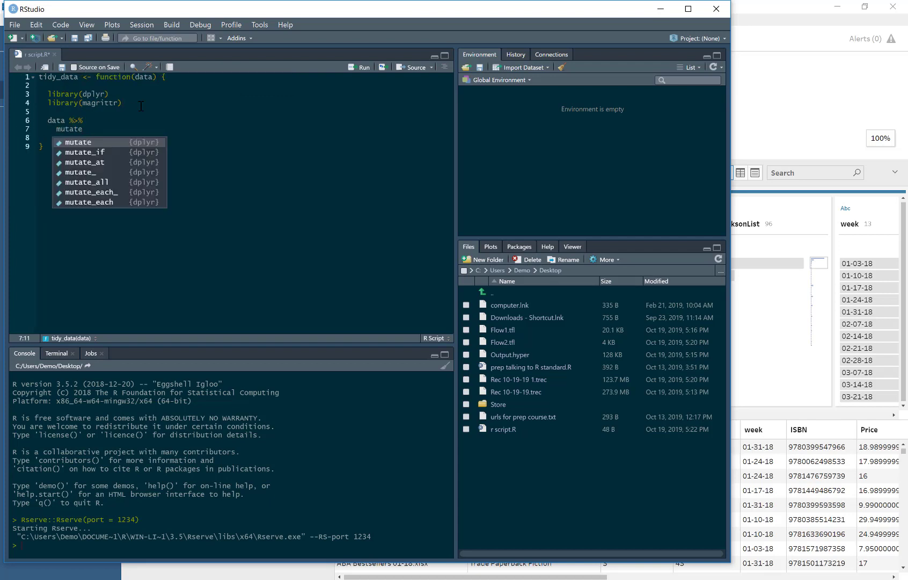
click(78, 142)
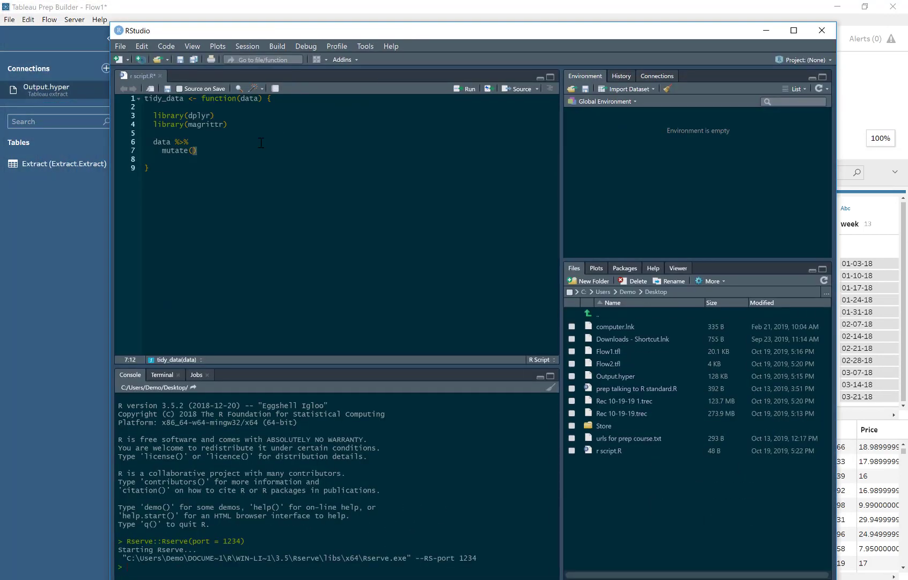
text(categ)
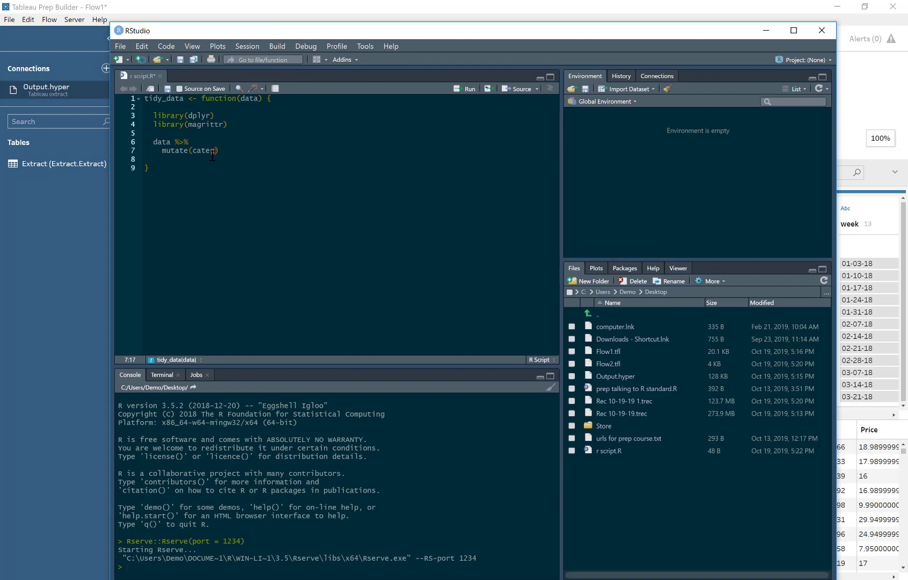
text(ory)
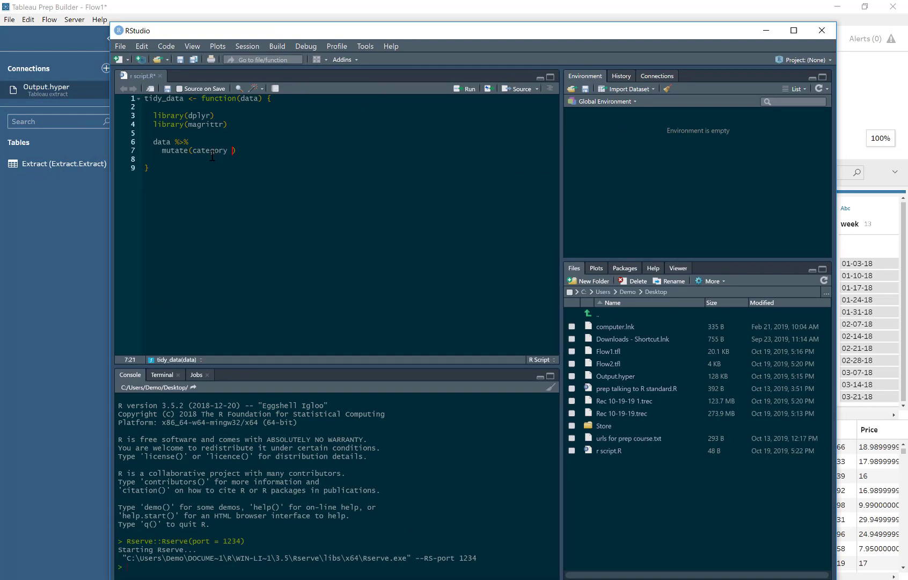
text(= "")
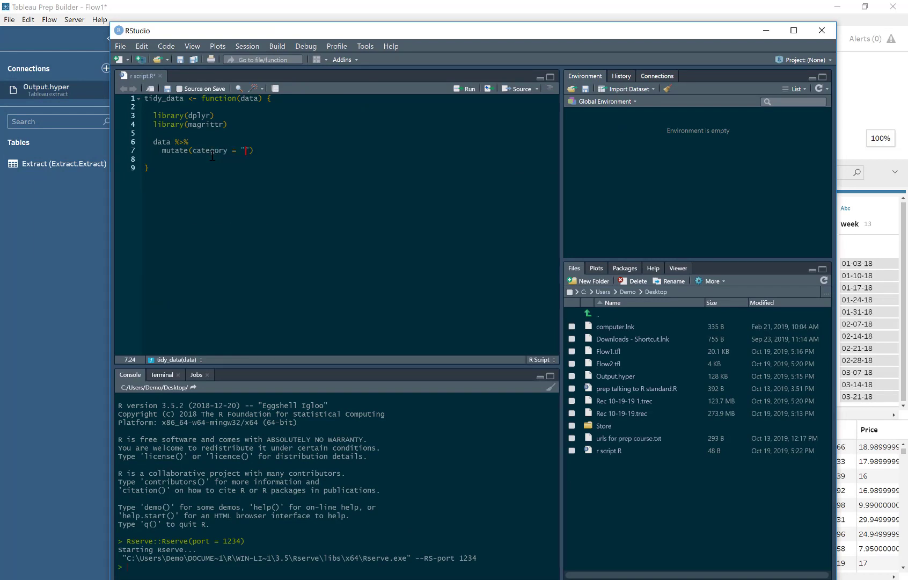
text(yes)
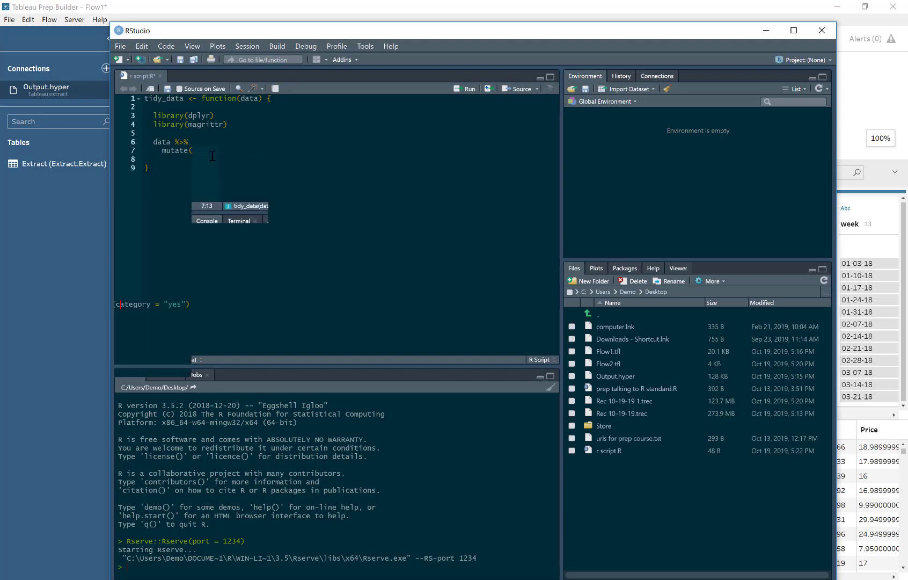
key(ctrl+s)
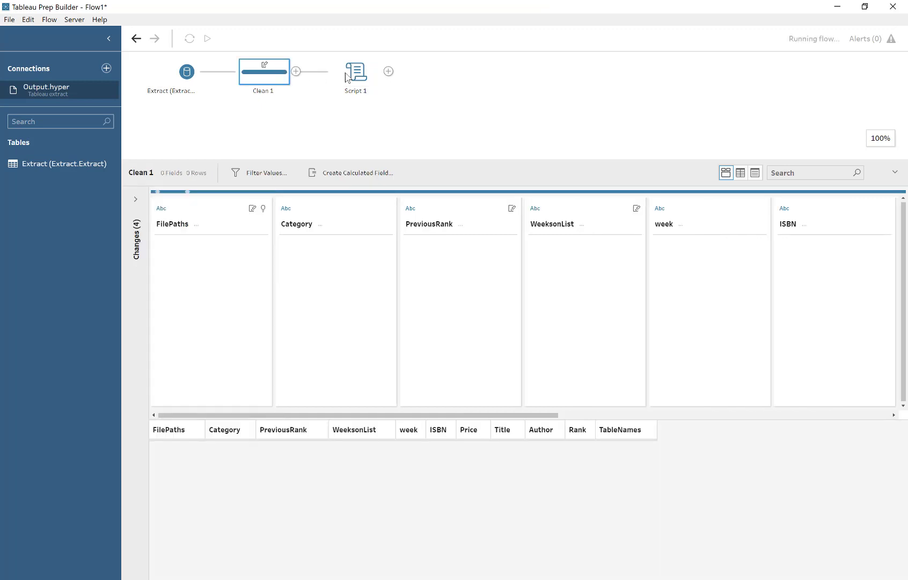
Preview Script 1's output with Category "yes", then browse Clean 1's field profiles.
click(355, 72)
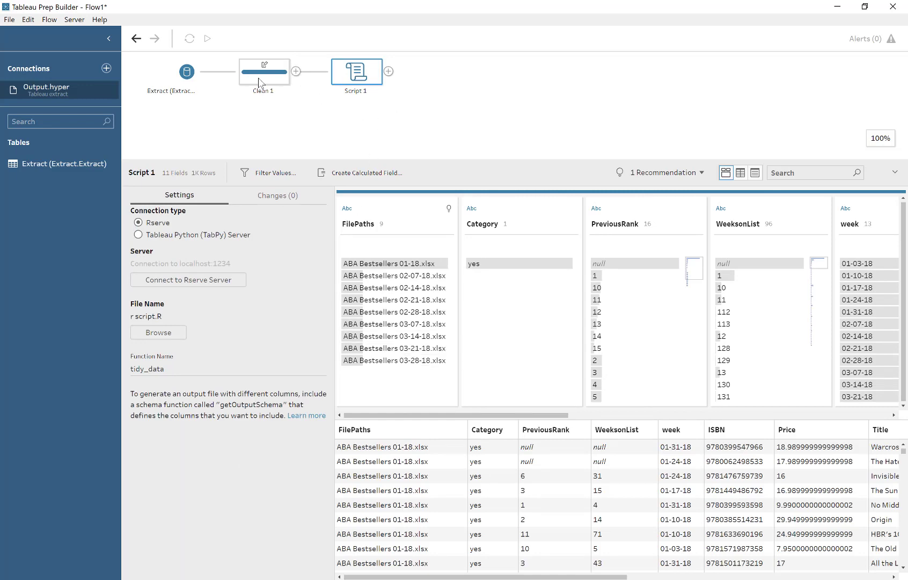
click(264, 72)
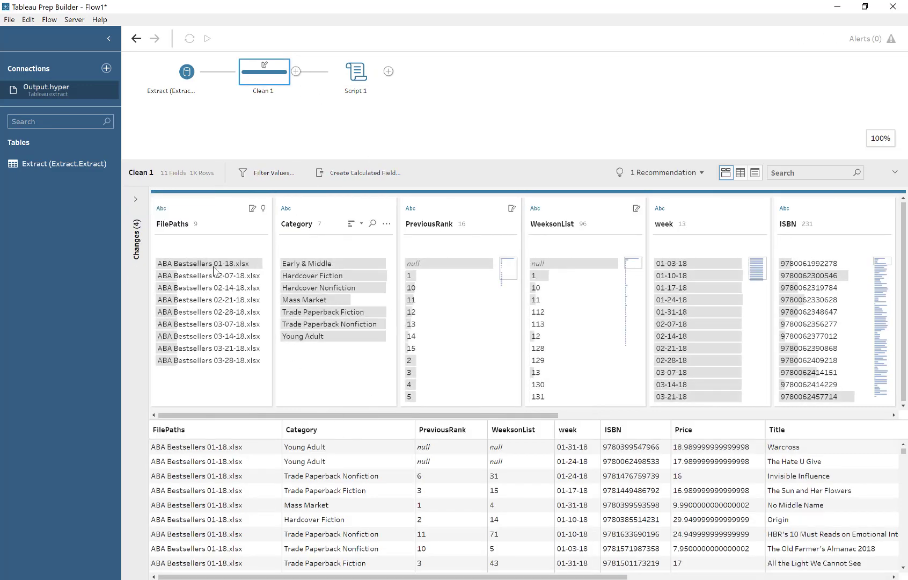
mouse_move(817, 224)
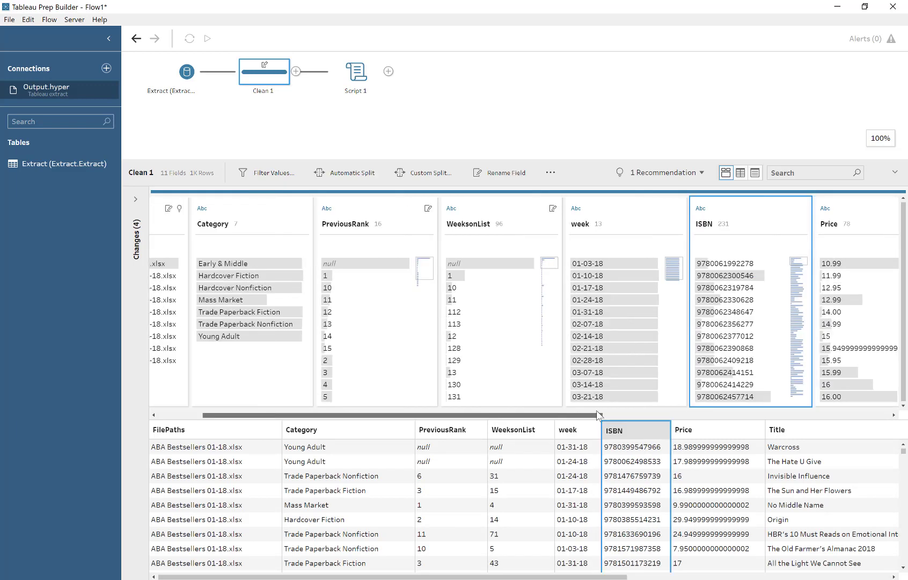
scroll(right, 3)
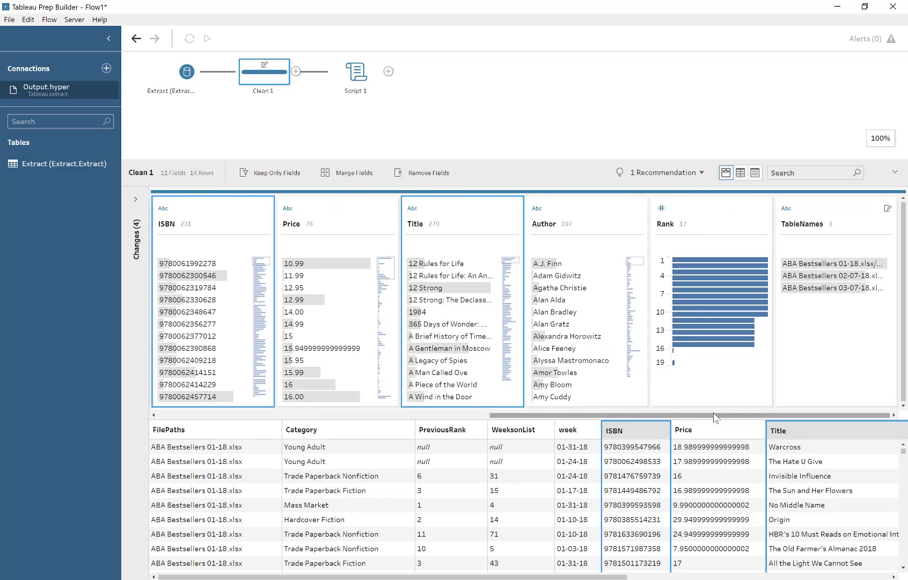
scroll(right, 3)
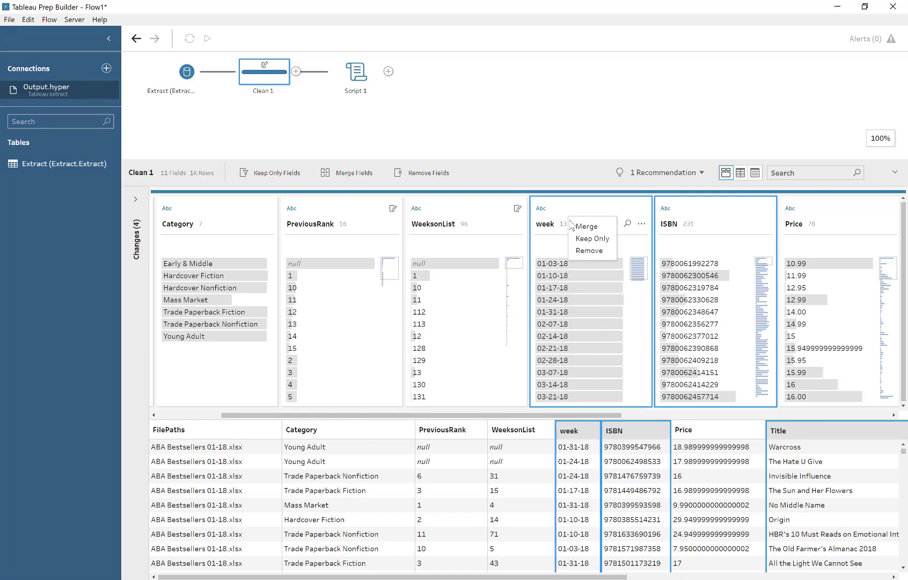
Keep only week, ISBN and Title in Clean 1 and change week to Date.
click(592, 238)
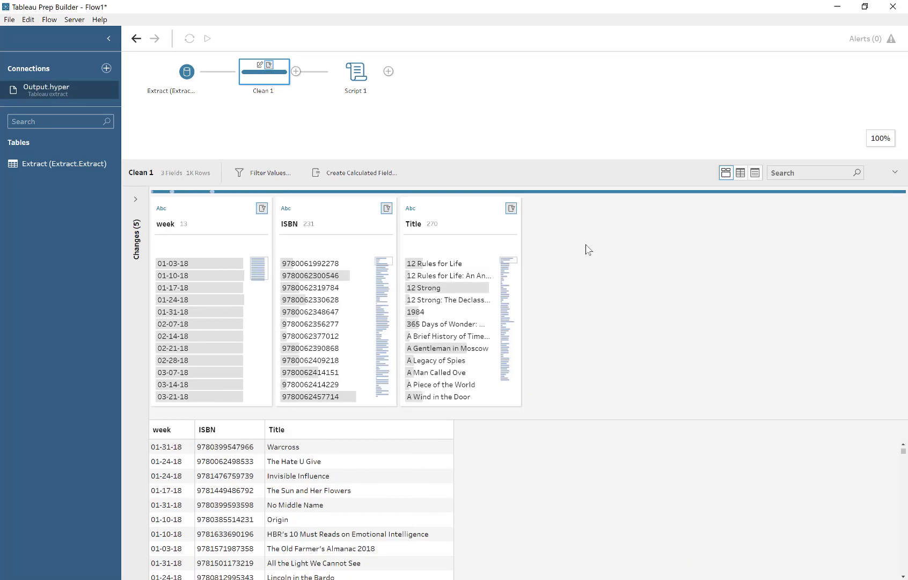
click(162, 208)
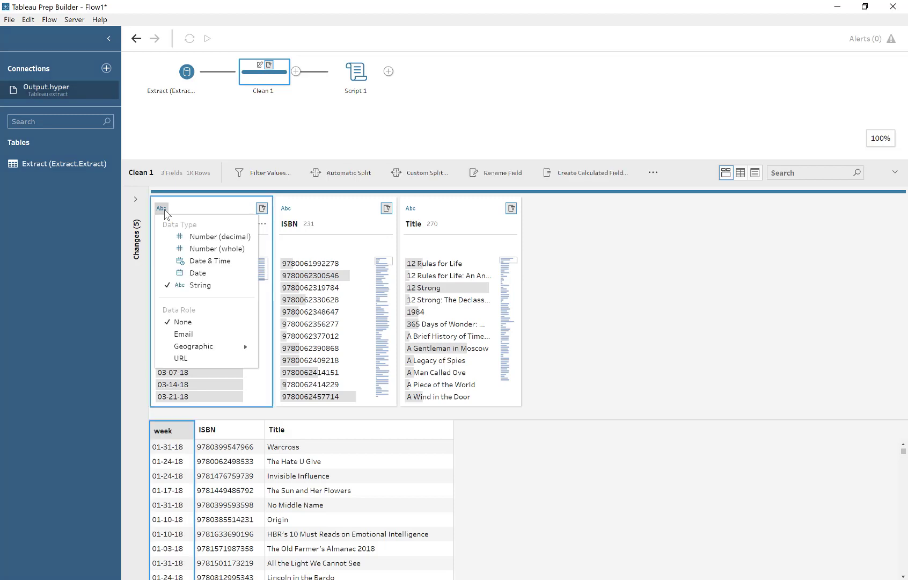
click(198, 272)
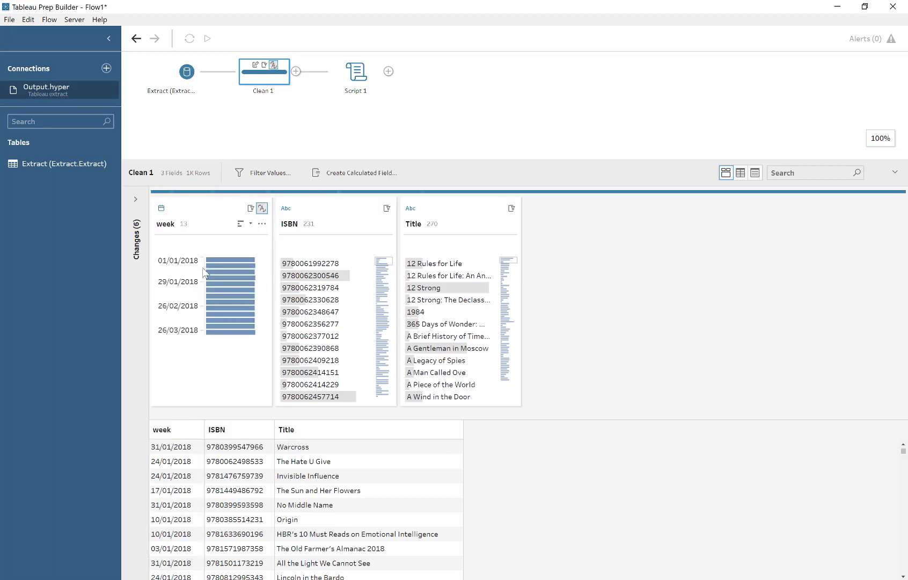
click(356, 72)
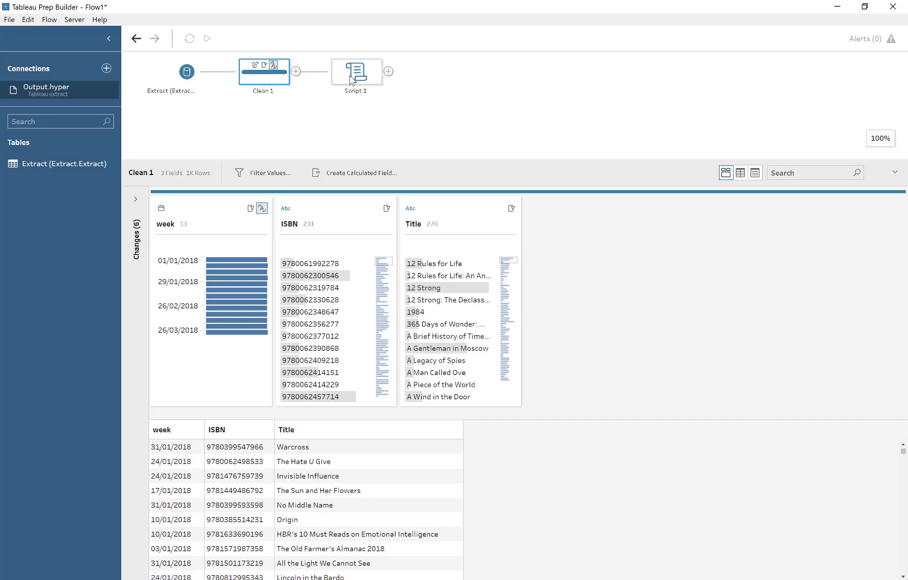
click(356, 72)
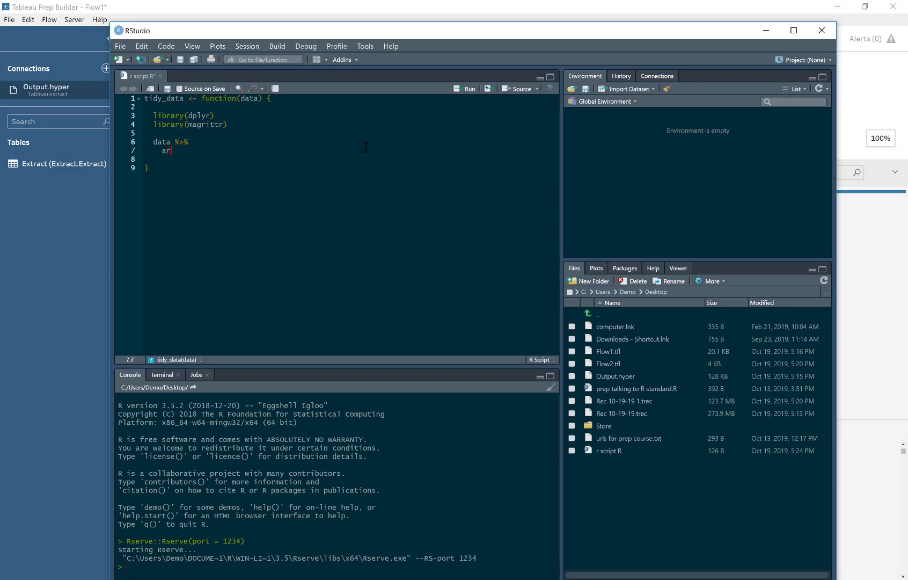
Replace the mutate call with arrange(week) in the tidy_data pipe.
text(range)
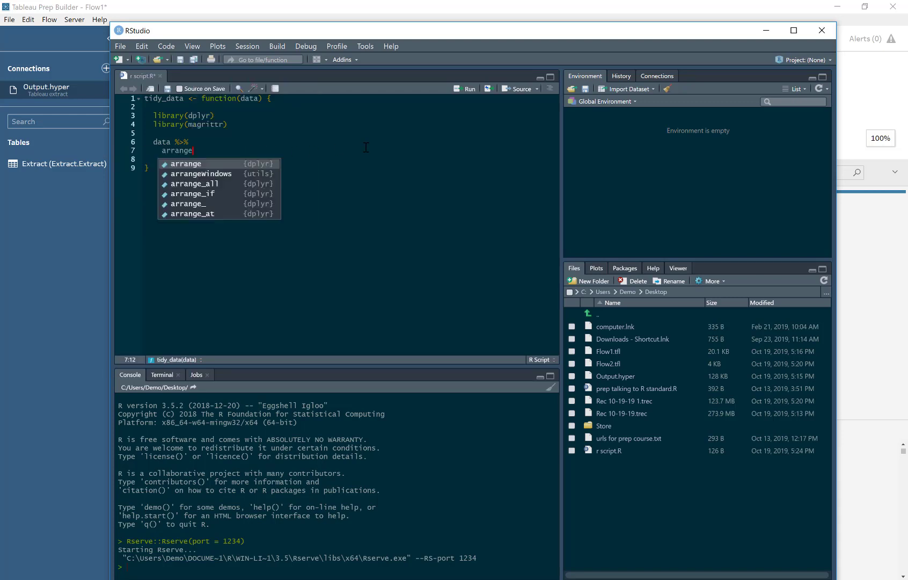
text((week))
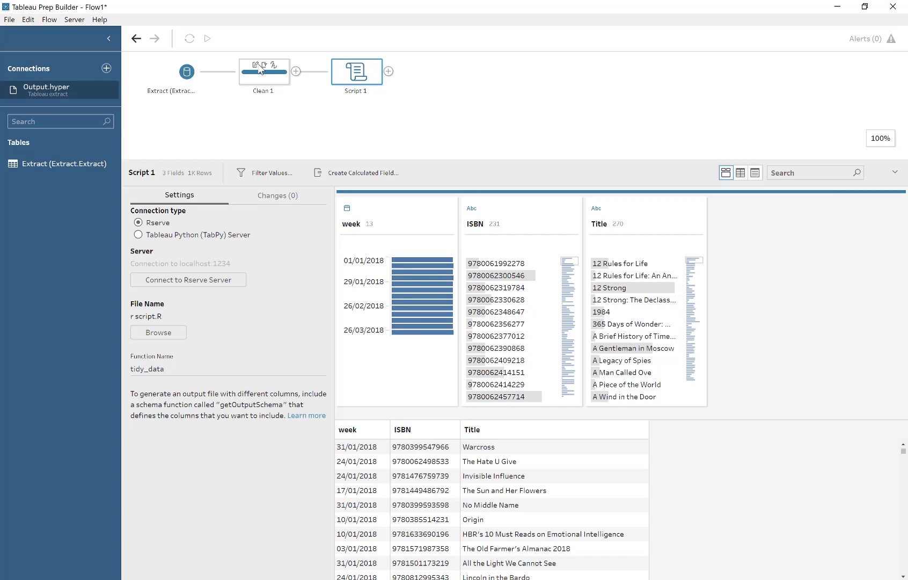
Review Clean 1's changes, then scroll Script 1's output starting at 03/01/2018.
click(264, 72)
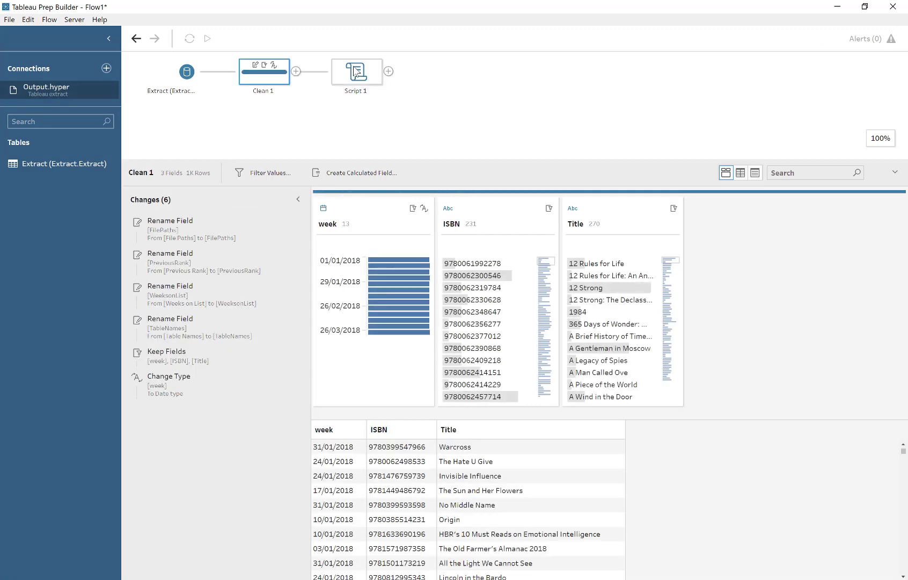
click(356, 72)
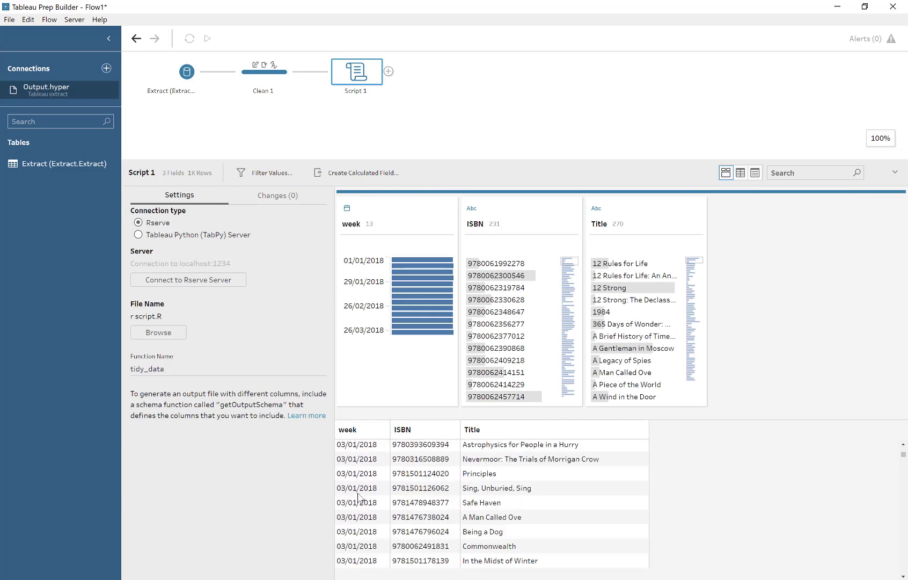
scroll(down, 3)
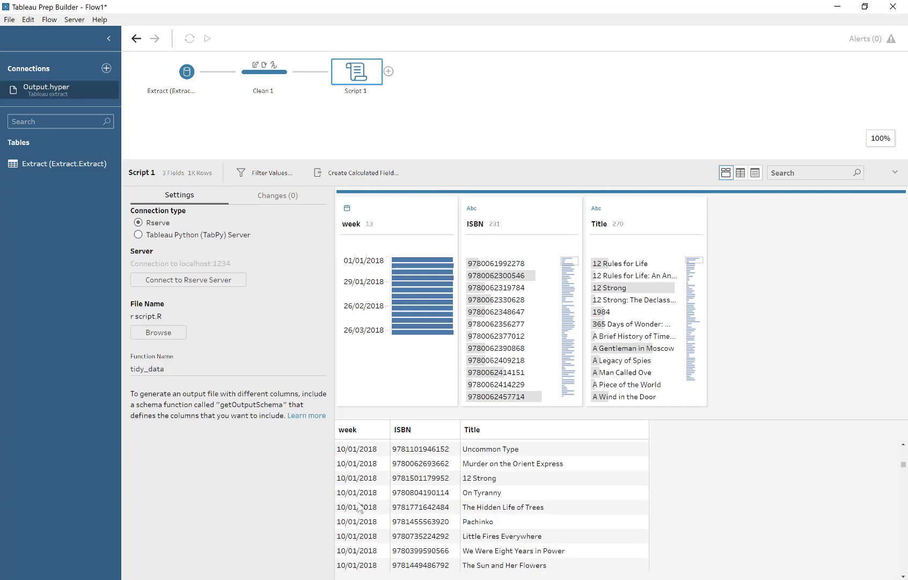
scroll(down, 3)
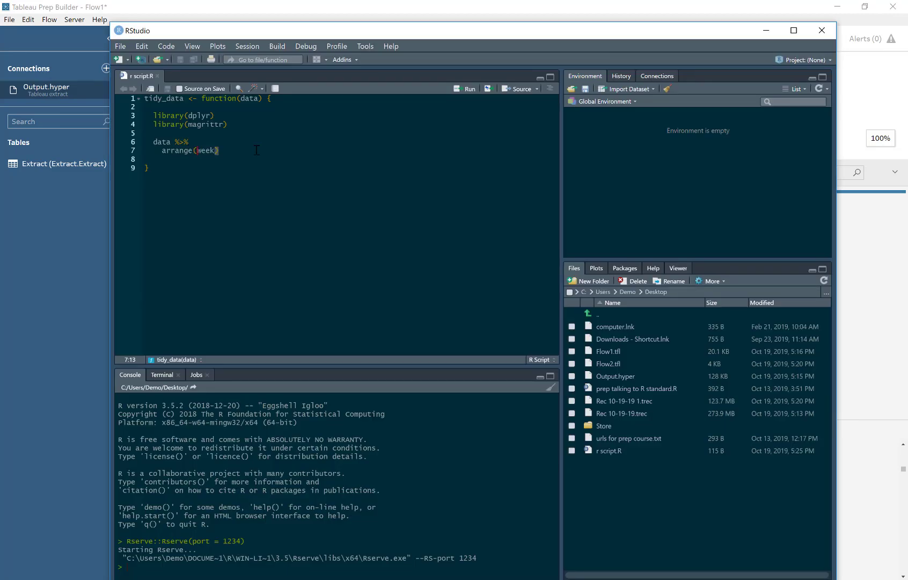
Change the pipe to arrange(desc(week)) and distinct(ISBN, .keep_all = T), then save.
text(desc()
click(351, 159)
text(distinct(ISBN, .)
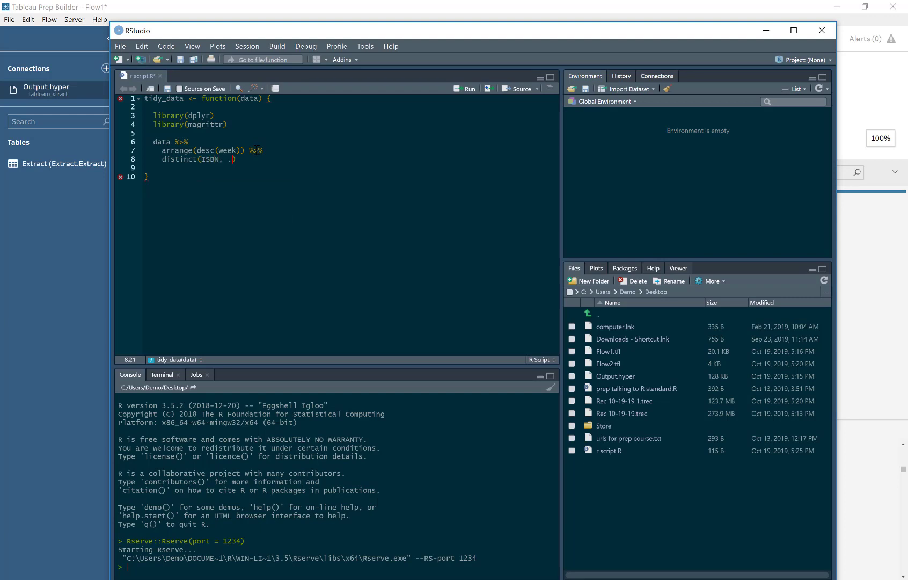
text(keep_all = T)
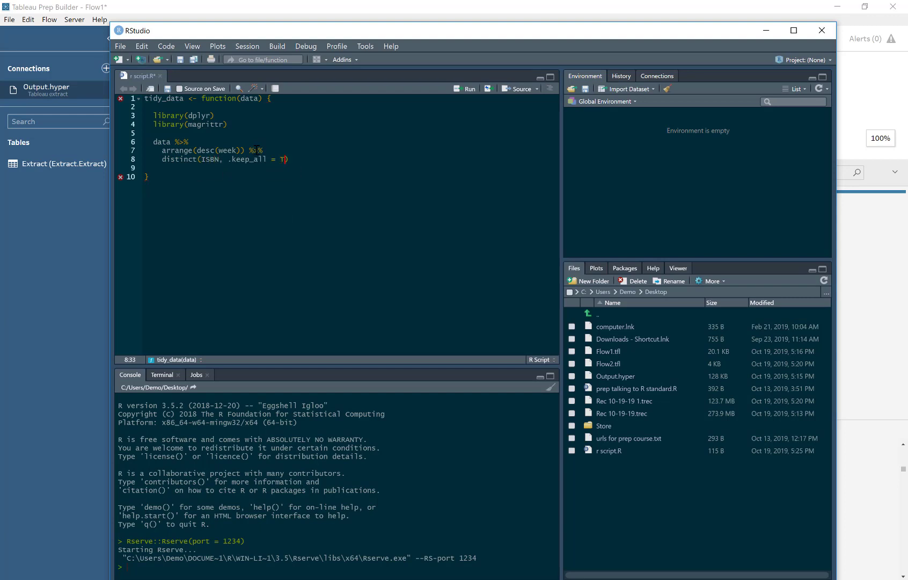
key(ctrl+s)
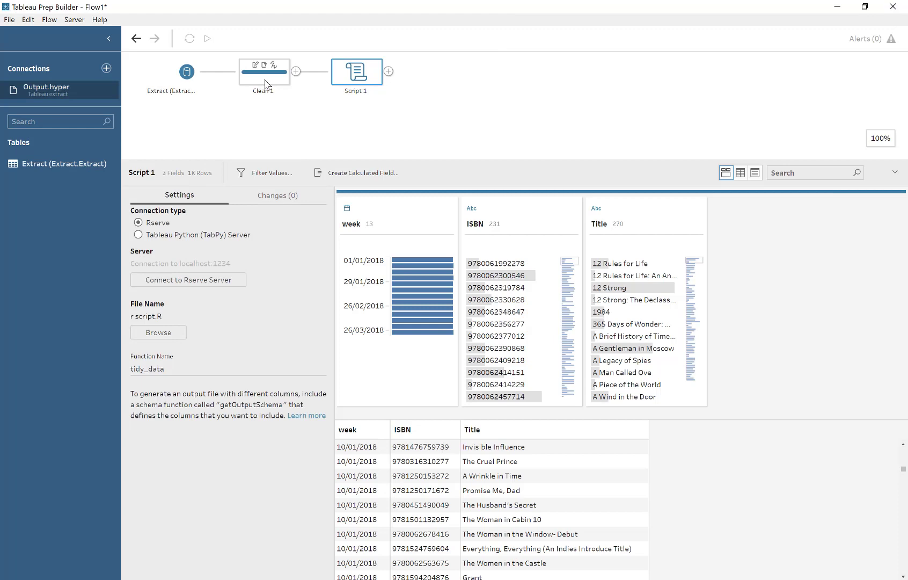
Refresh Script 1 to return 231 rows and add a Clean 2 step from the extract.
click(206, 38)
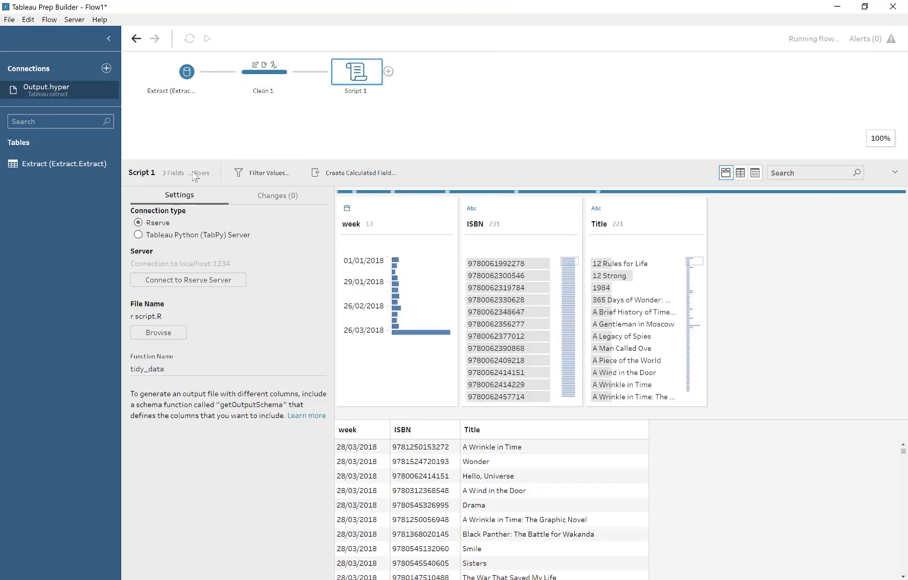
mouse_move(202, 173)
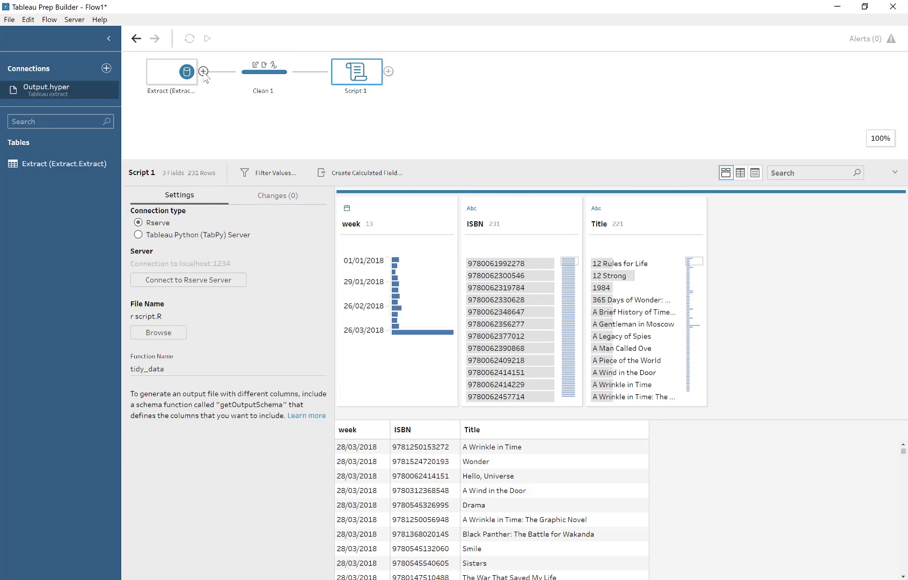
click(203, 72)
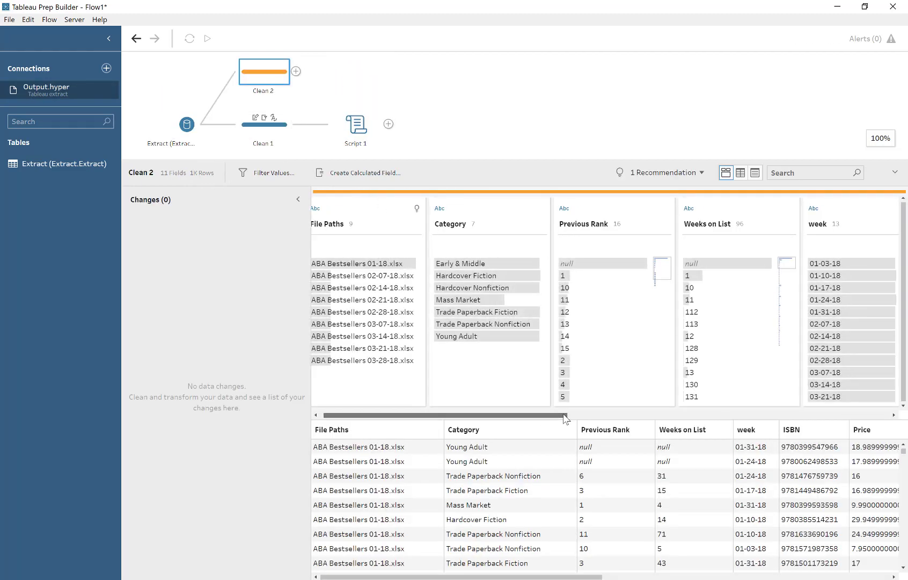
scroll(right, 3)
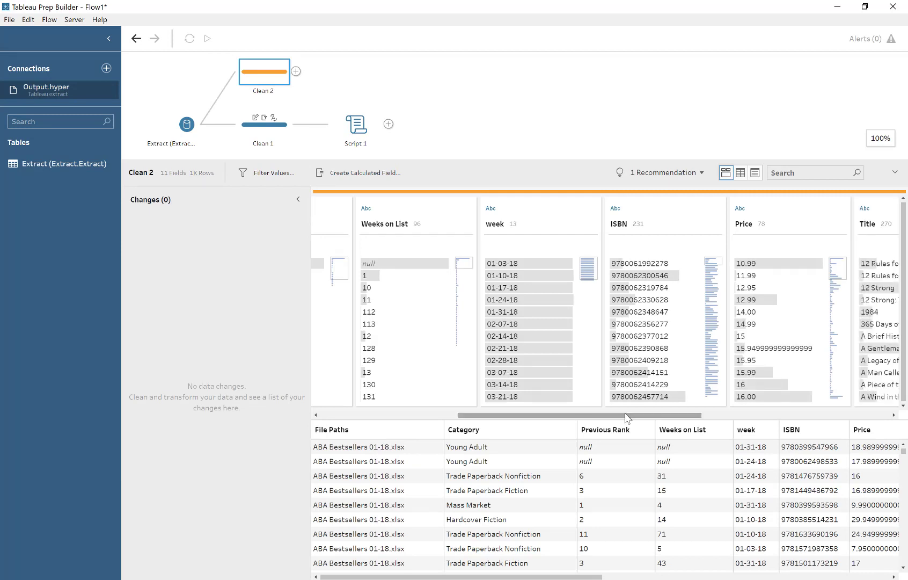
click(356, 124)
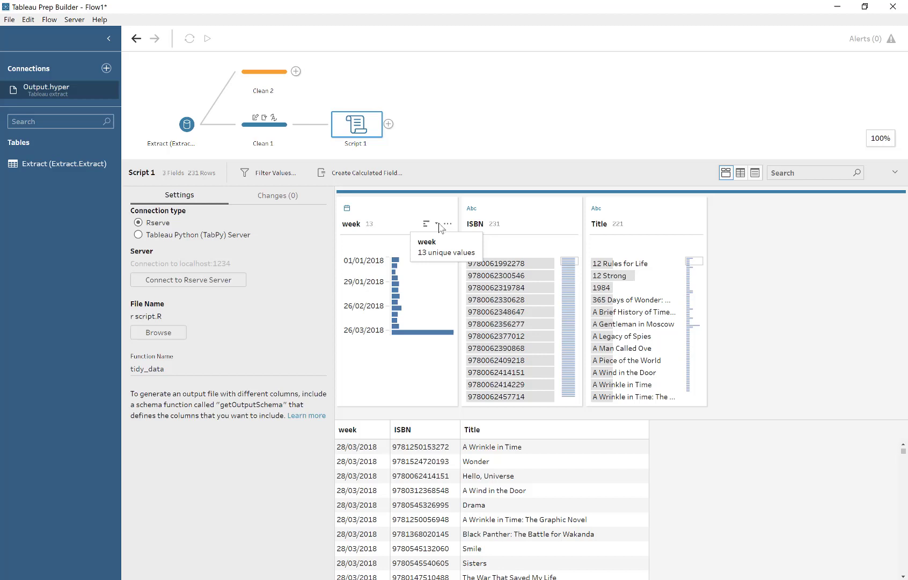
mouse_move(446, 225)
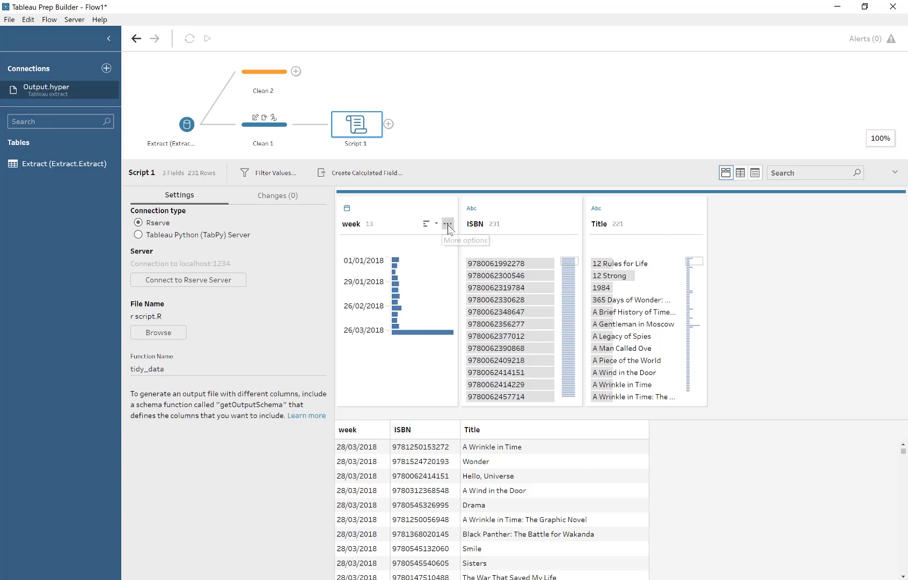
click(447, 223)
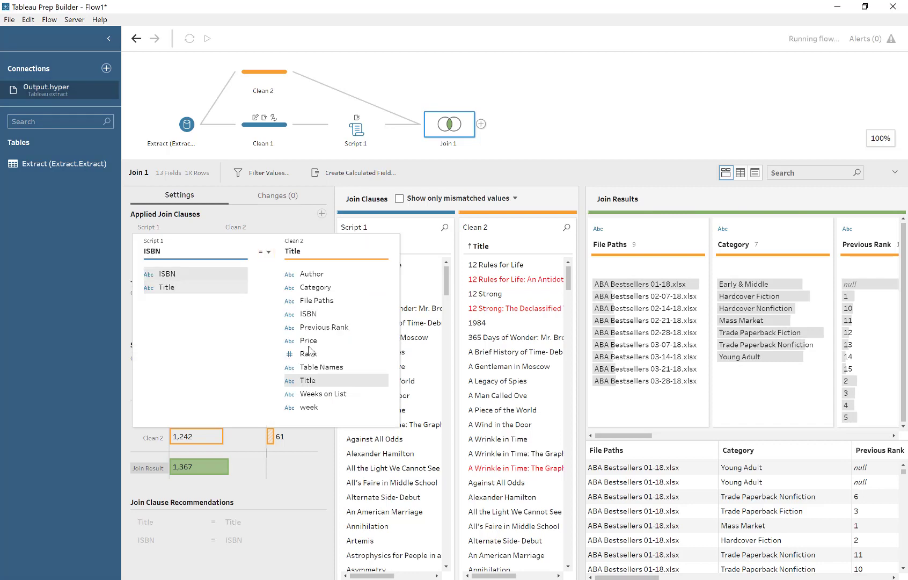
Set Join 1's clause to ISBN = ISBN and add a Clean 3 step after it.
click(309, 314)
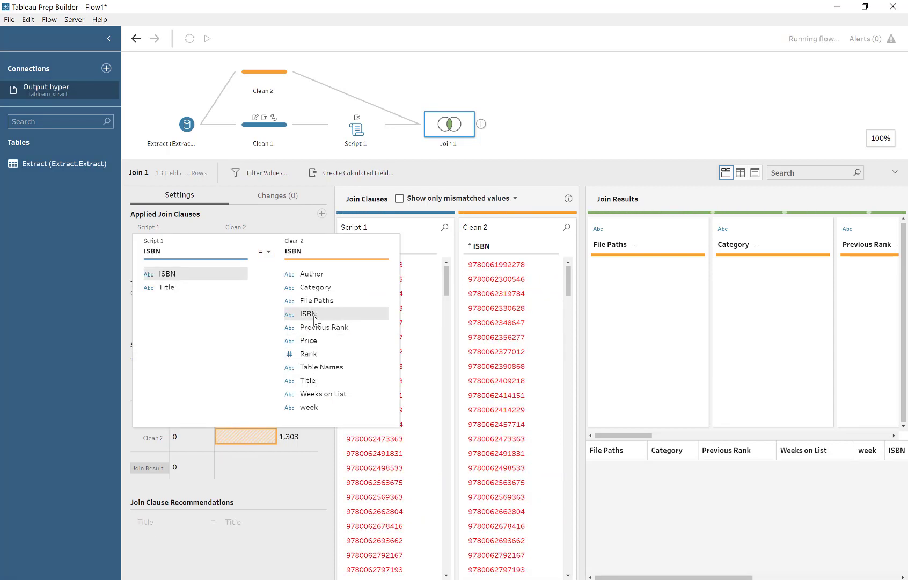
click(308, 313)
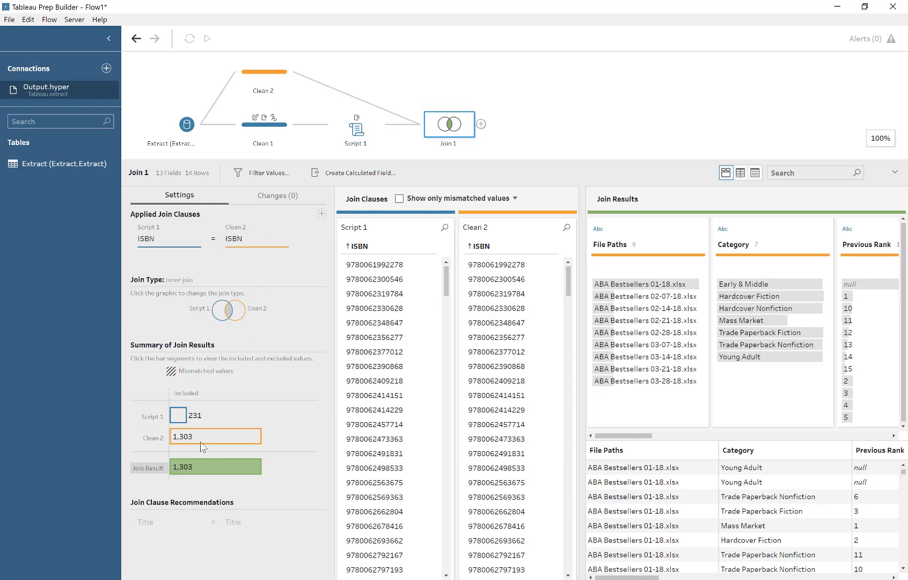
mouse_move(214, 436)
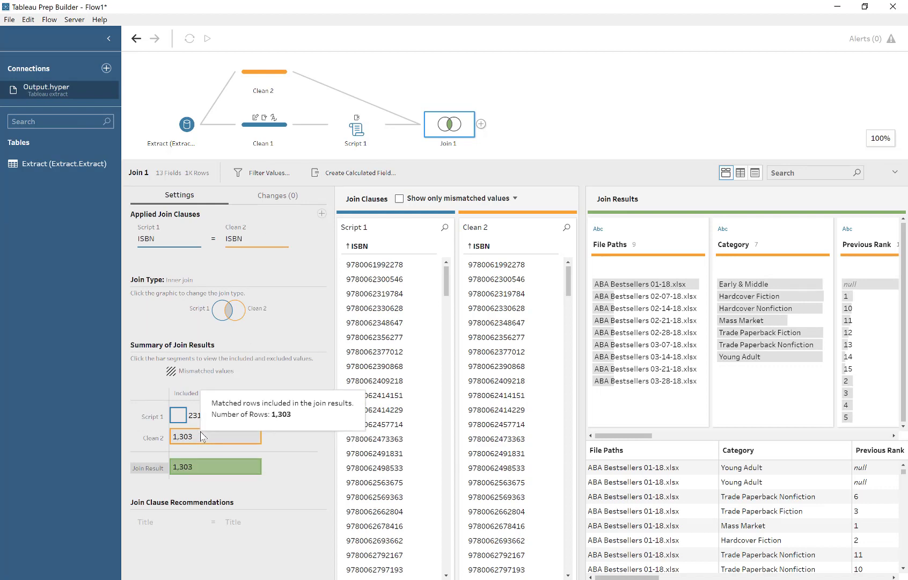
click(481, 124)
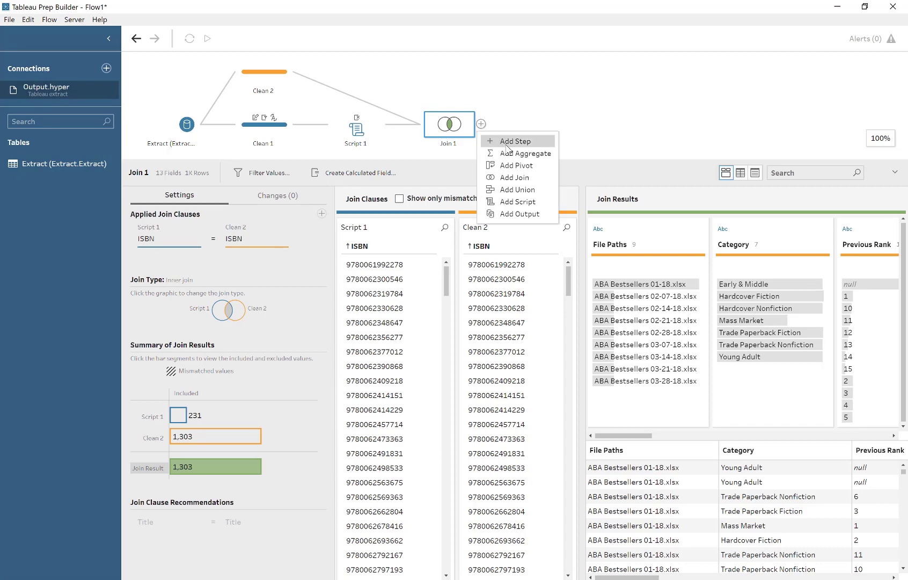
click(511, 141)
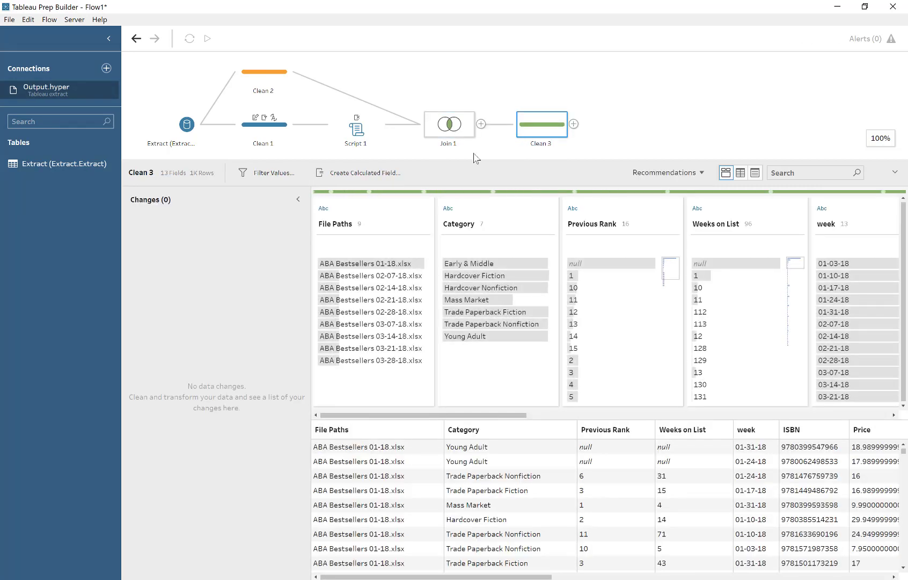
In Clean 3, check the 12 Rules for Life rows and open the Title-1 field options.
scroll(right, 3)
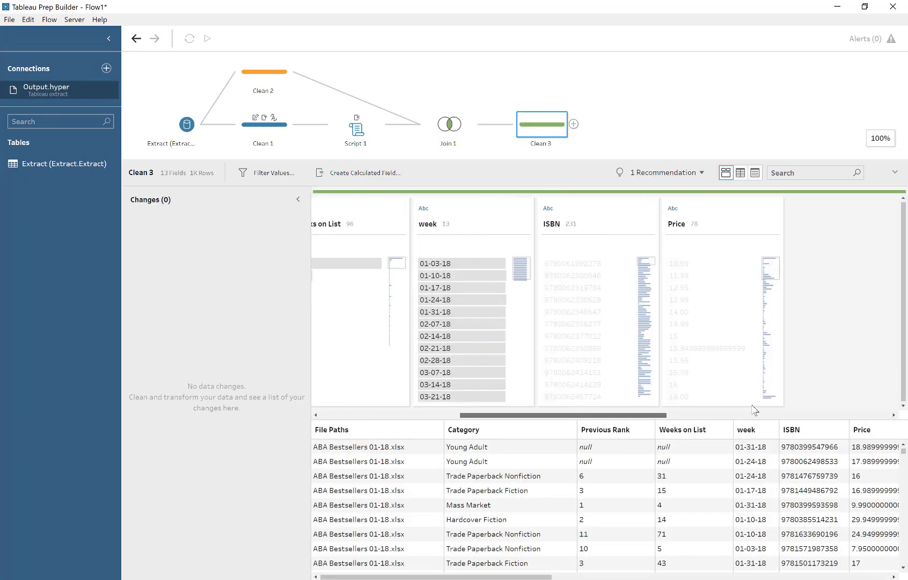
scroll(right, 3)
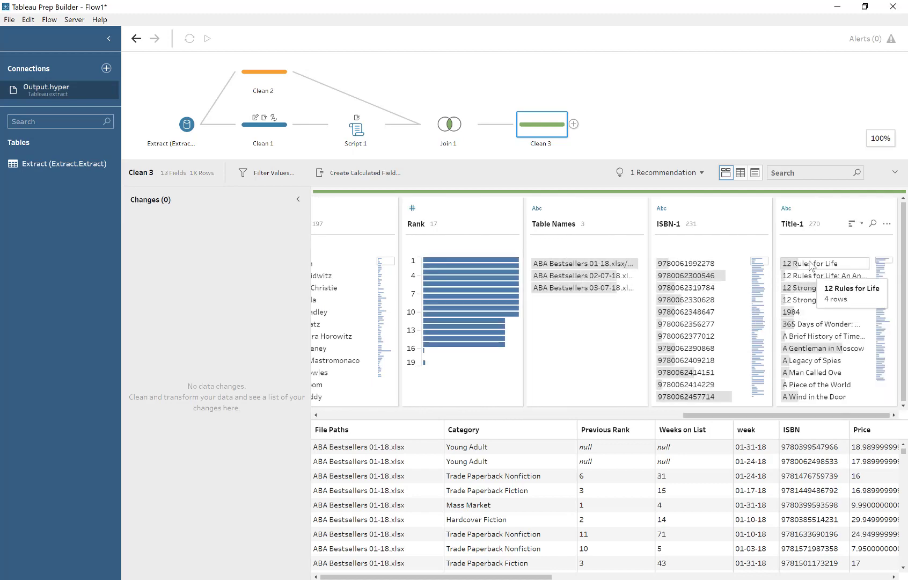
click(818, 263)
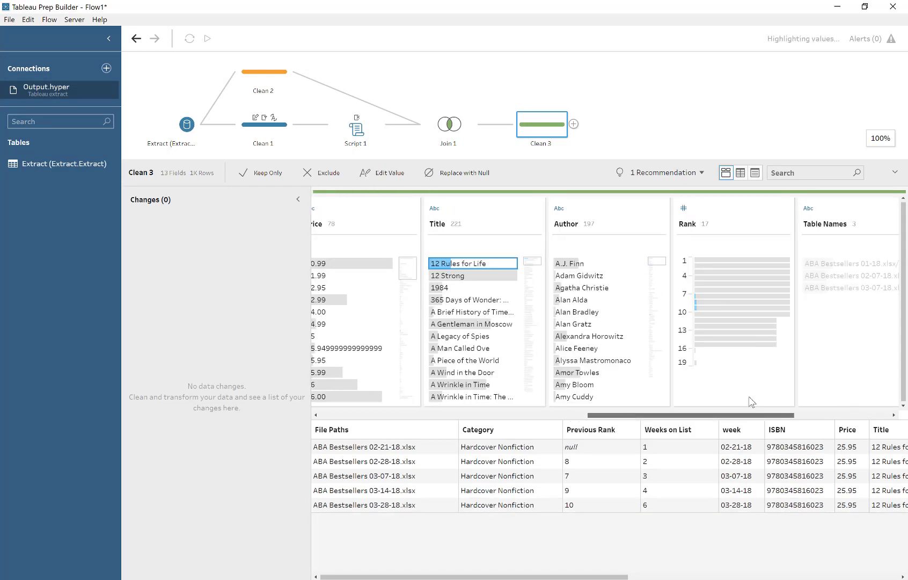
scroll(right, 3)
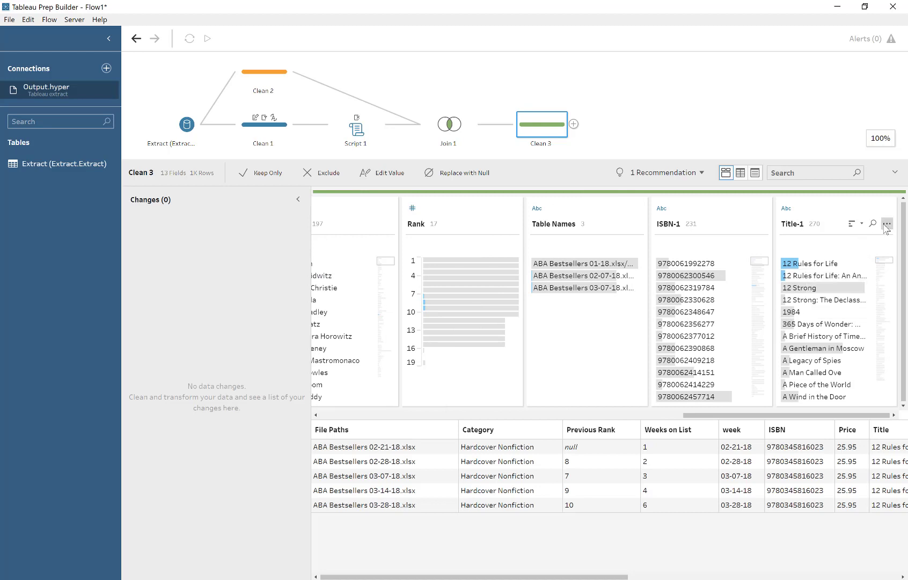
click(888, 224)
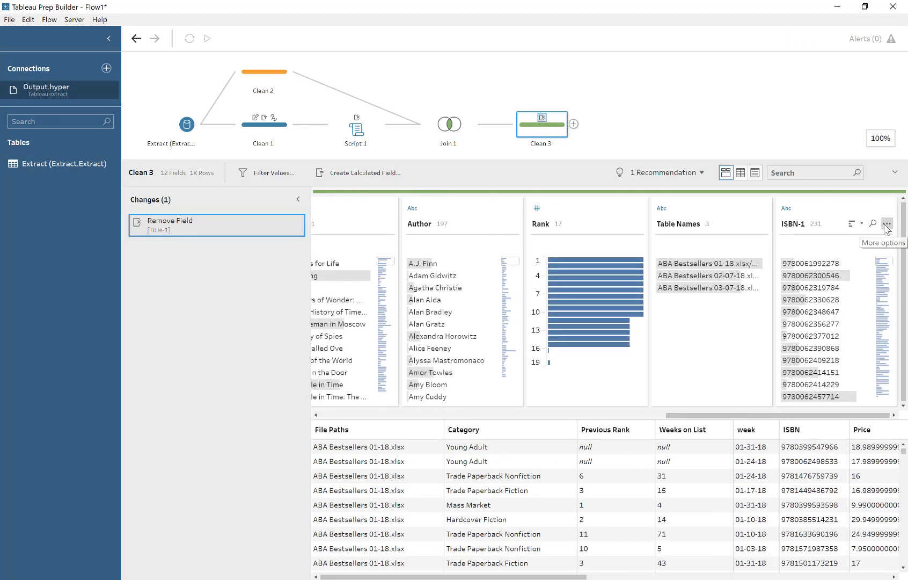
click(886, 224)
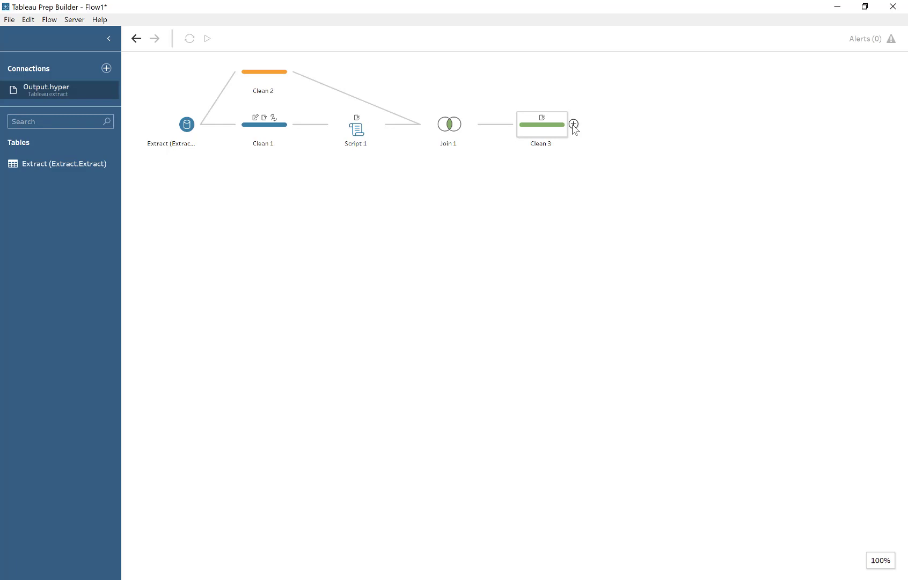
Add an output after Clean 3 writing Output2.hyper to the Desktop, and run the flow.
click(574, 125)
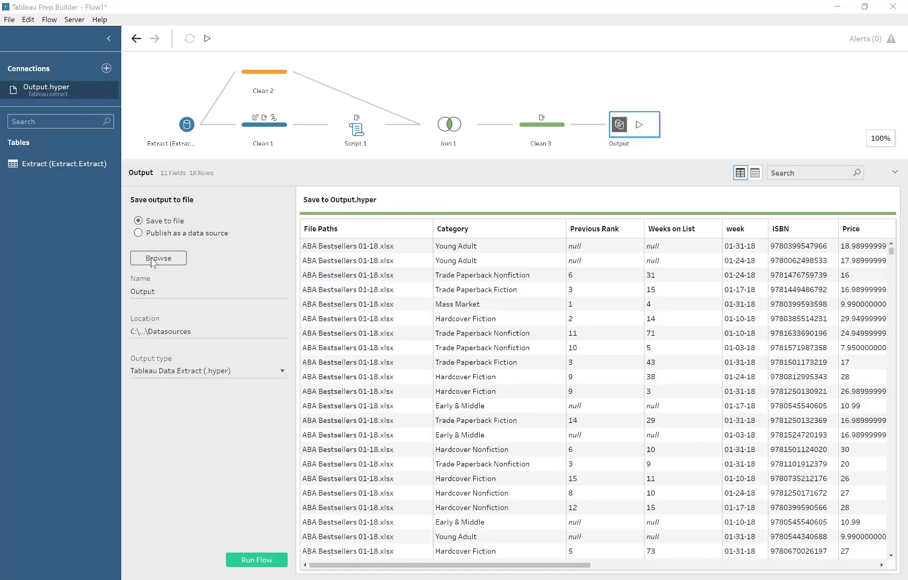
click(158, 257)
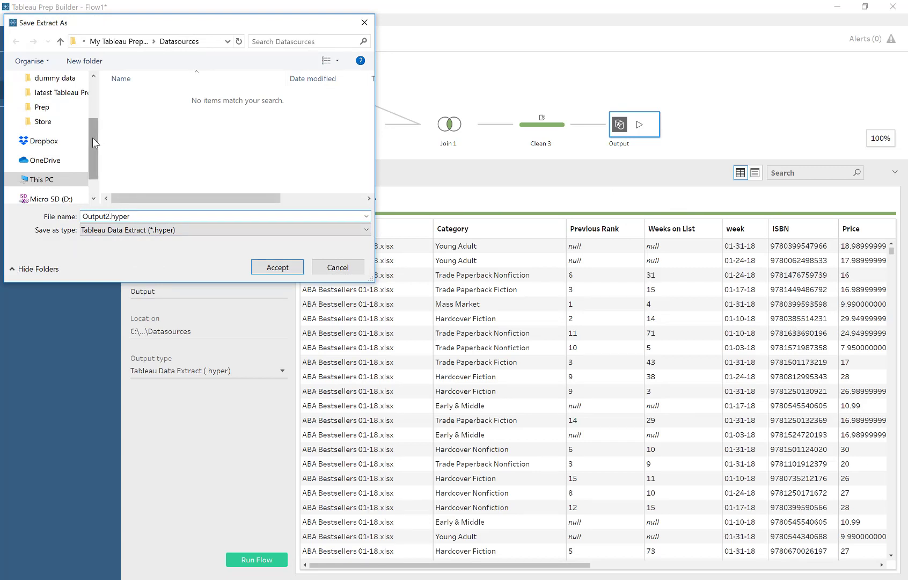
click(48, 102)
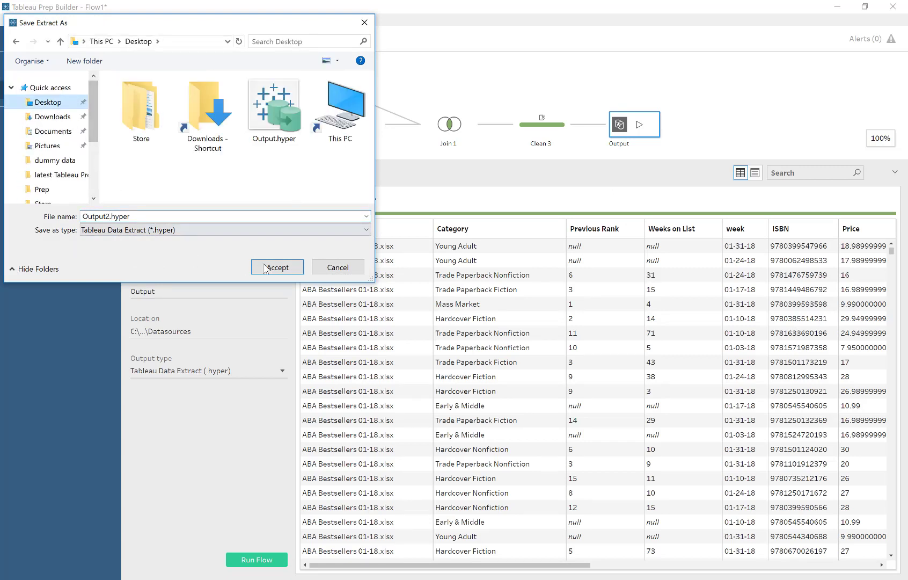
click(277, 267)
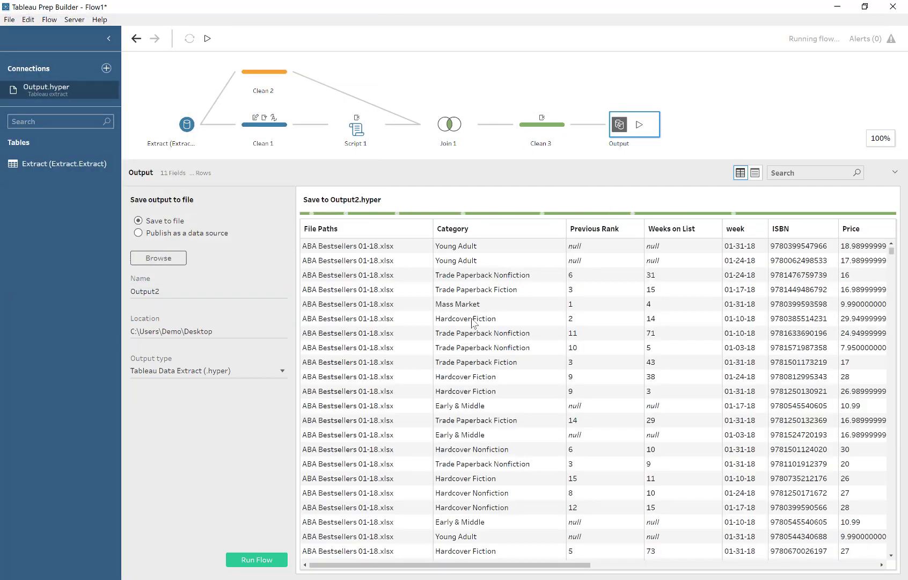
click(256, 559)
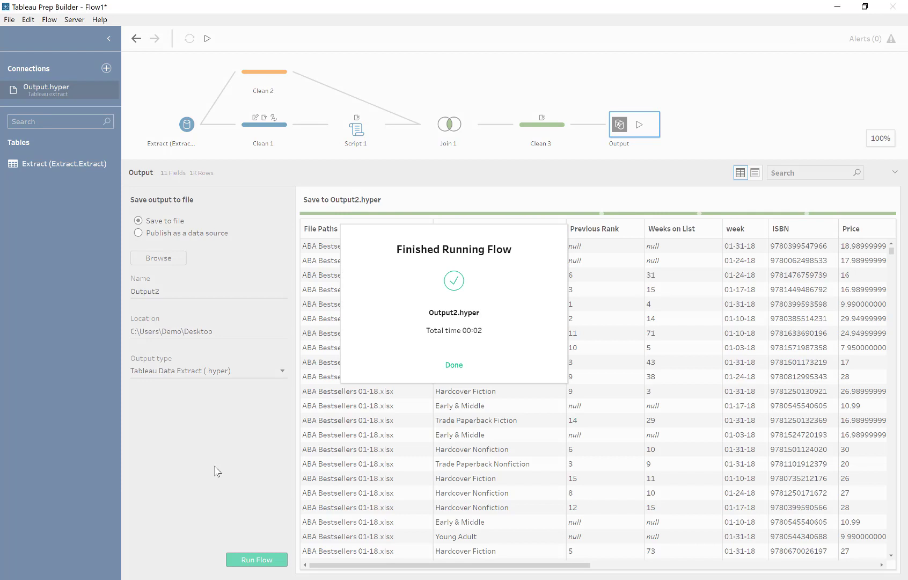
click(454, 365)
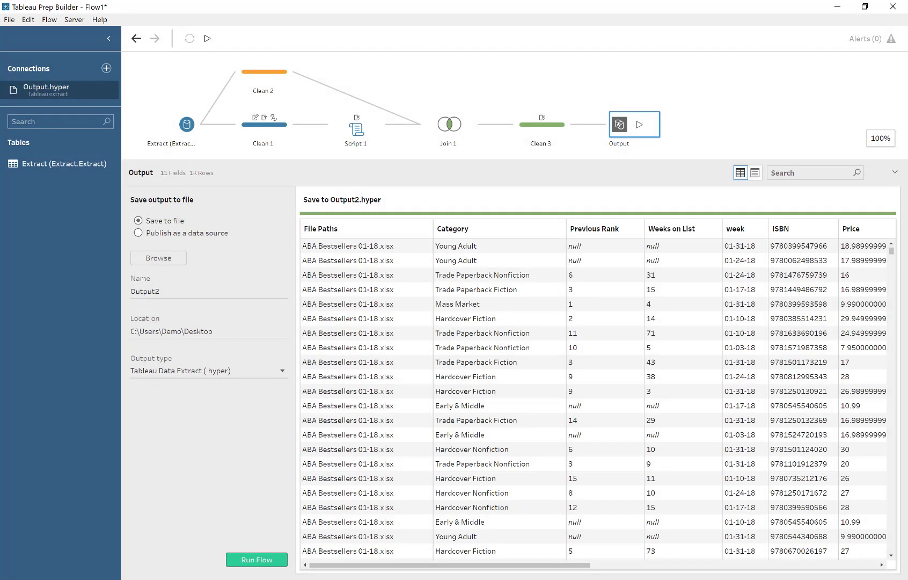